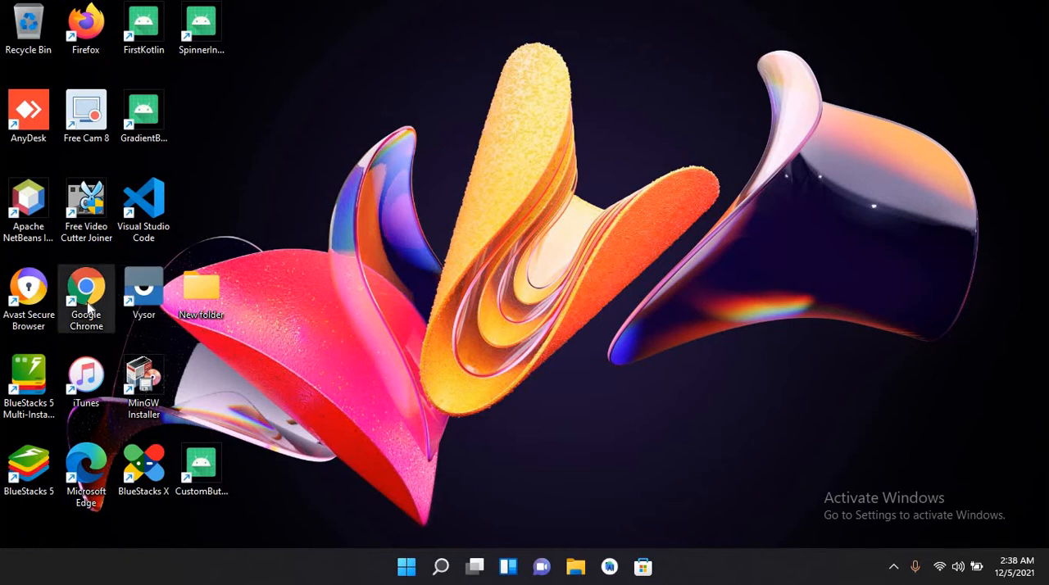
# Launch Chrome and search Google for 'xampp download'
pyautogui.doubleClick(86, 287)
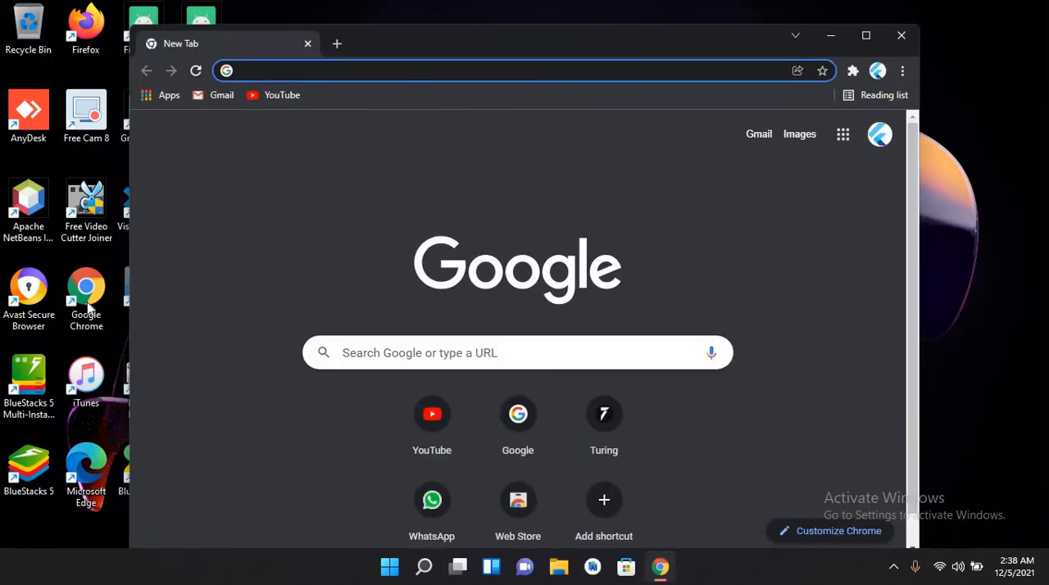
pyautogui.write('xampp download')
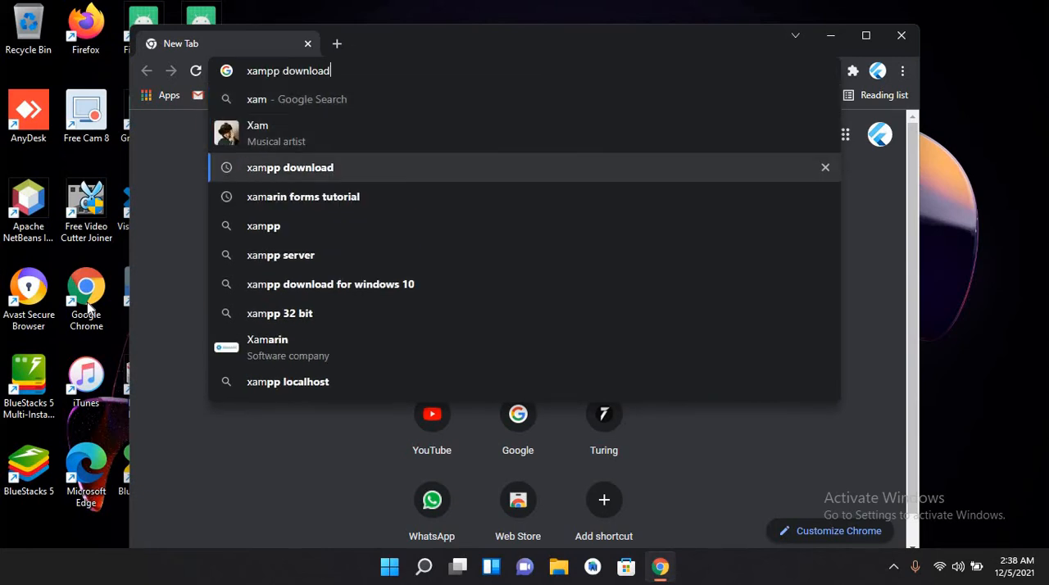
pyautogui.press('Return')
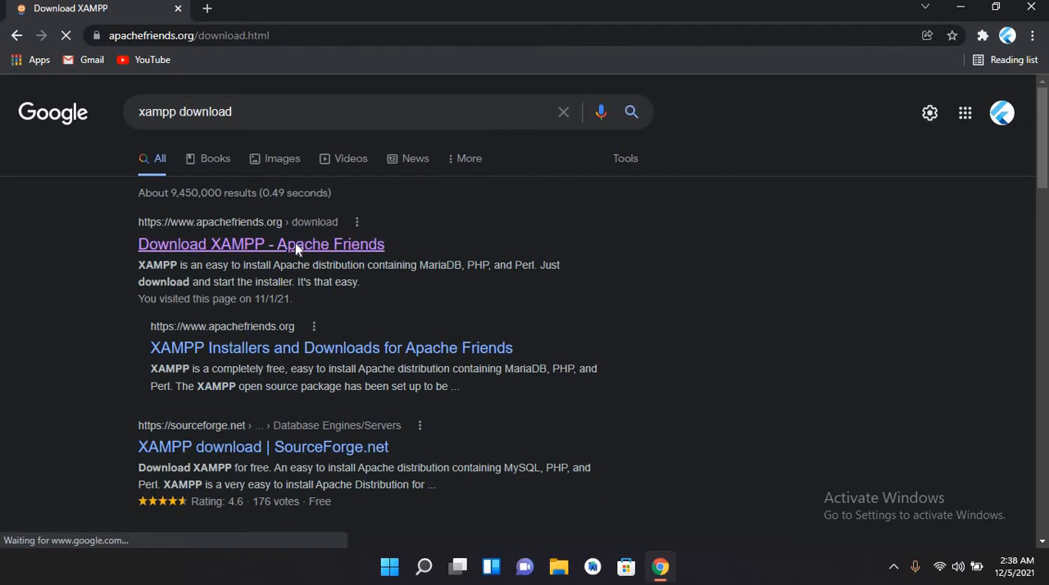
# Open the Apache Friends page and download the XAMPP 8.0.13 64-bit installer
pyautogui.click(261, 244)
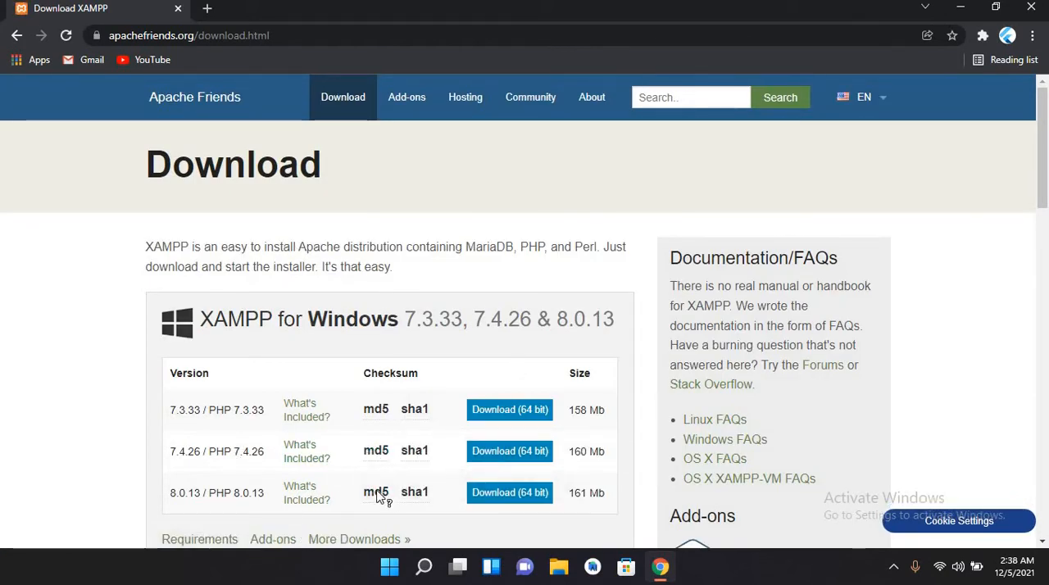
pyautogui.moveTo(674, 470)
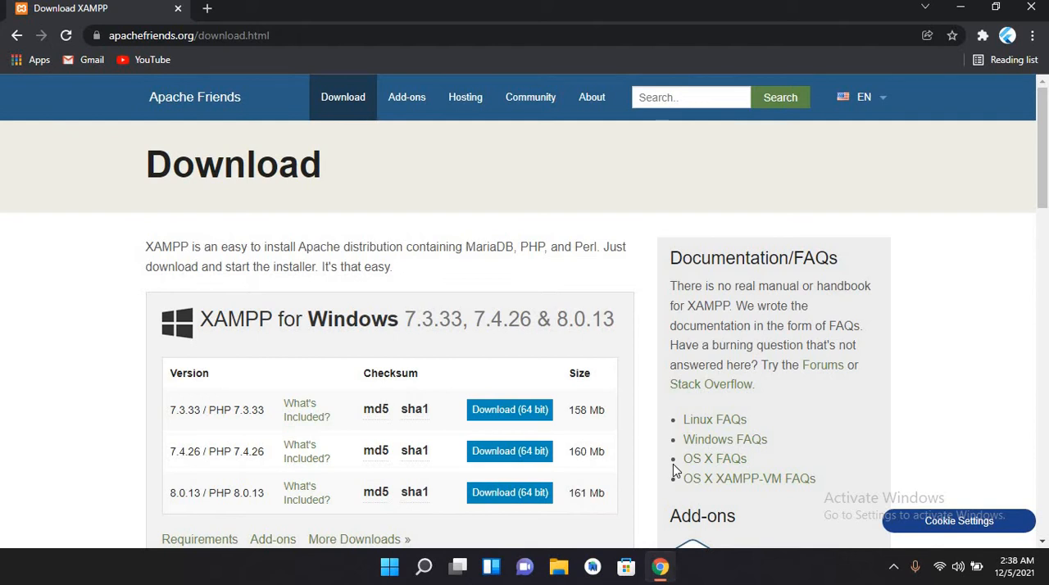
pyautogui.moveTo(561, 434)
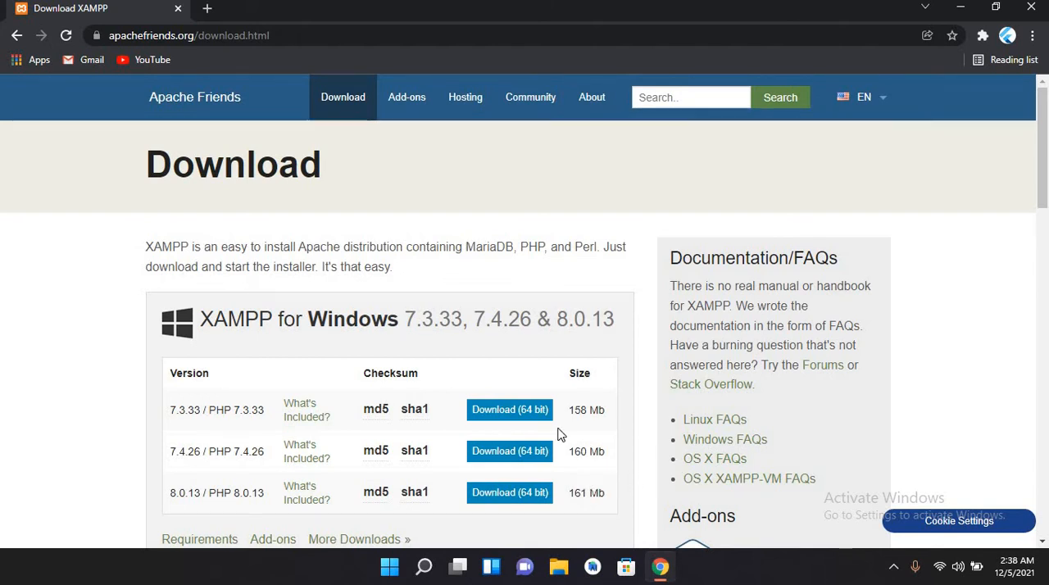
pyautogui.moveTo(352, 498)
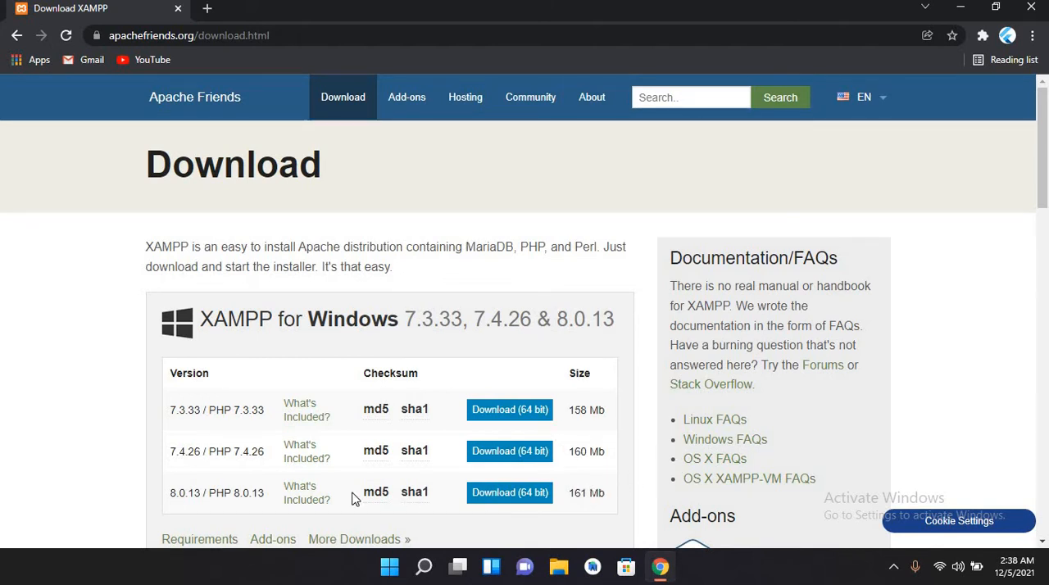
pyautogui.moveTo(219, 513)
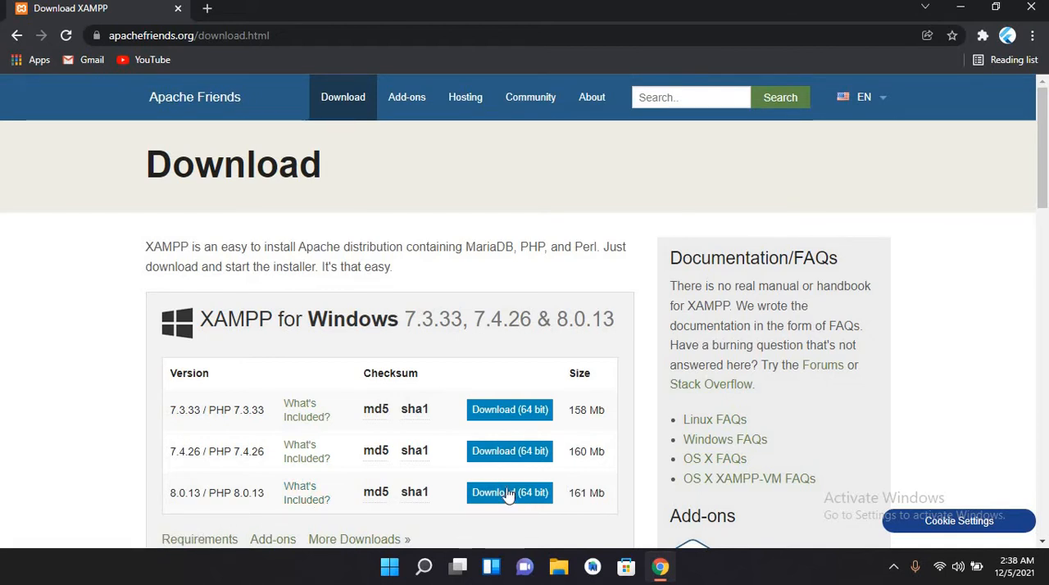
pyautogui.click(509, 491)
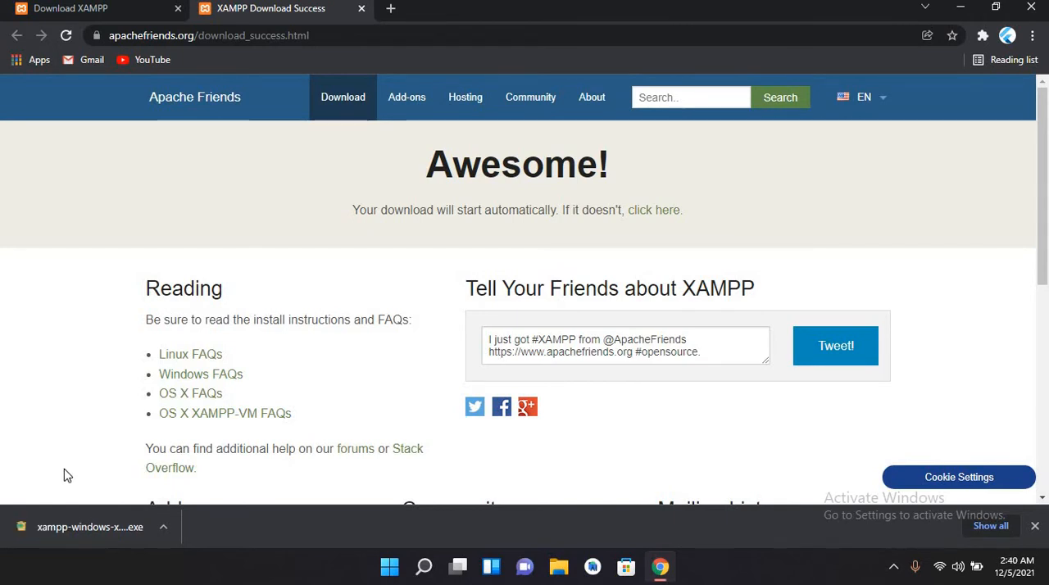
# Show the downloaded installer in the Downloads folder, maximized, and launch it
pyautogui.click(163, 527)
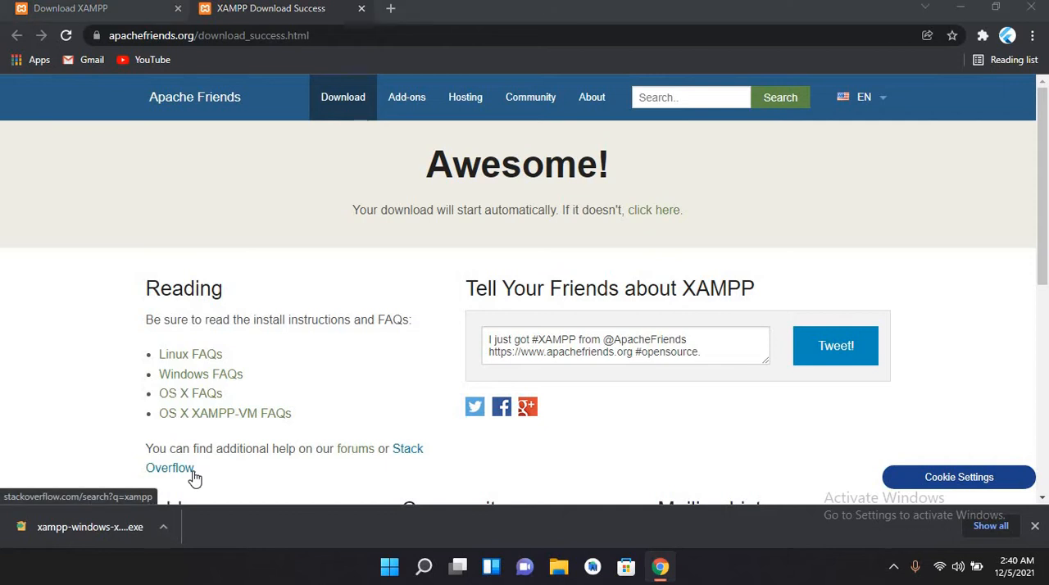
pyautogui.click(558, 566)
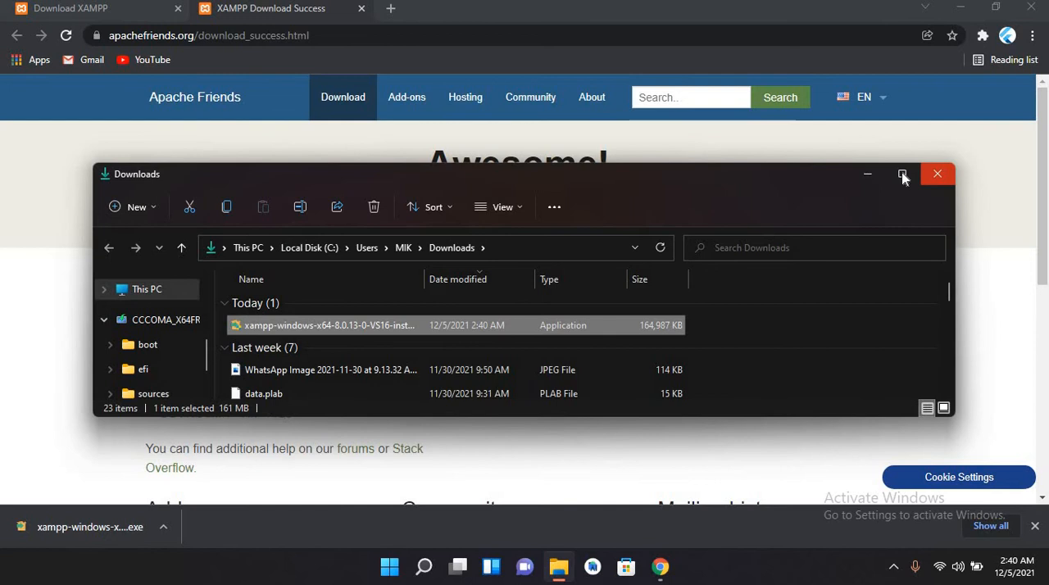
pyautogui.click(901, 174)
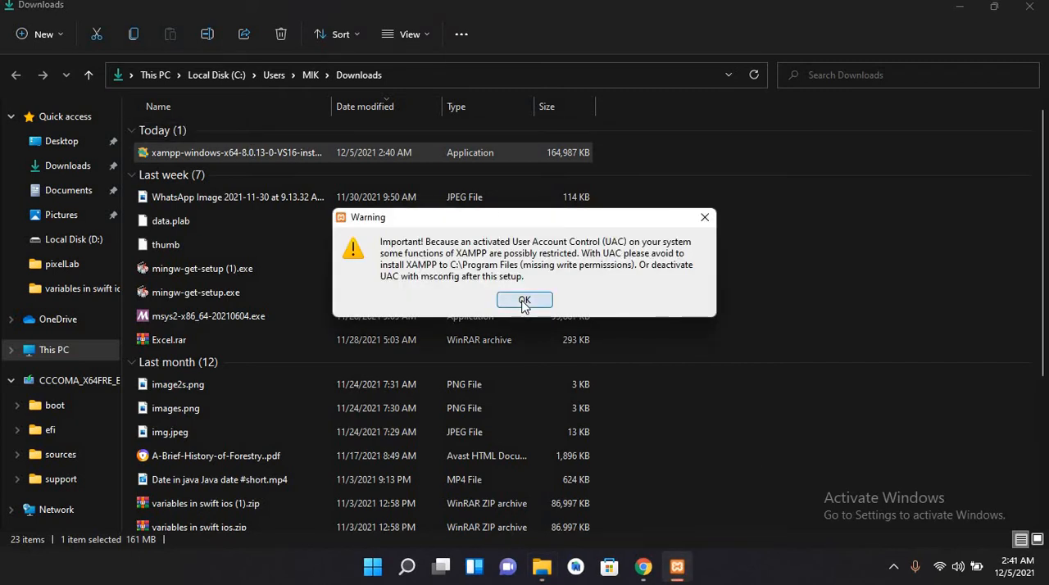
# Dismiss the UAC warning and pass the welcome screen, keeping all components checked
pyautogui.click(524, 300)
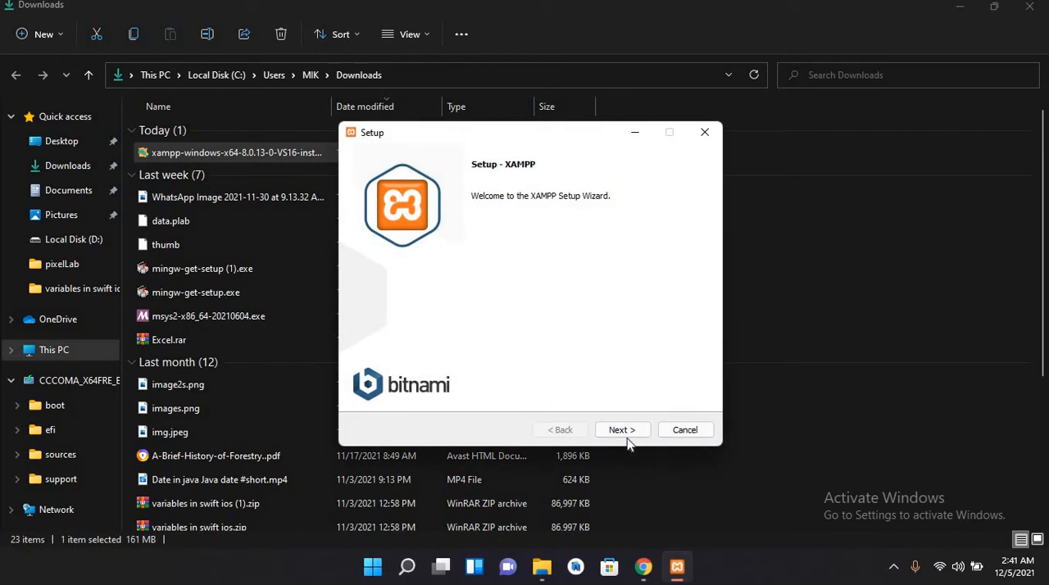
pyautogui.click(622, 430)
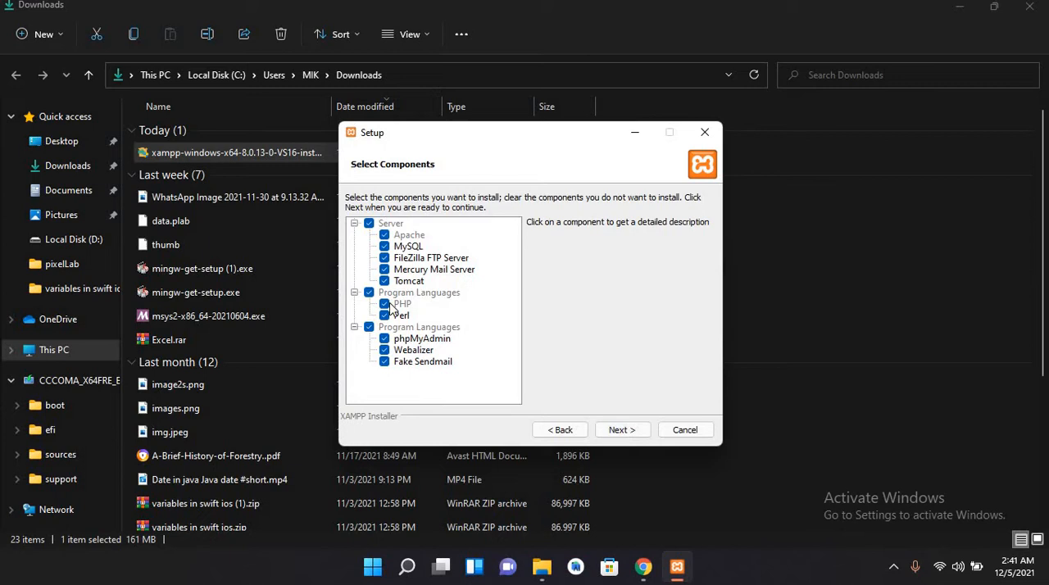
pyautogui.moveTo(396, 281)
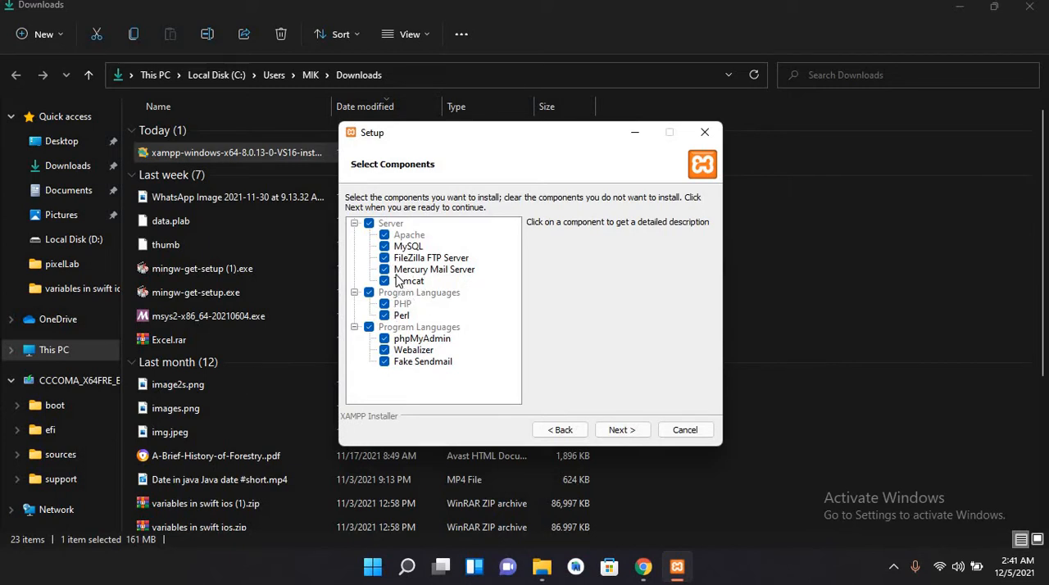
pyautogui.moveTo(399, 295)
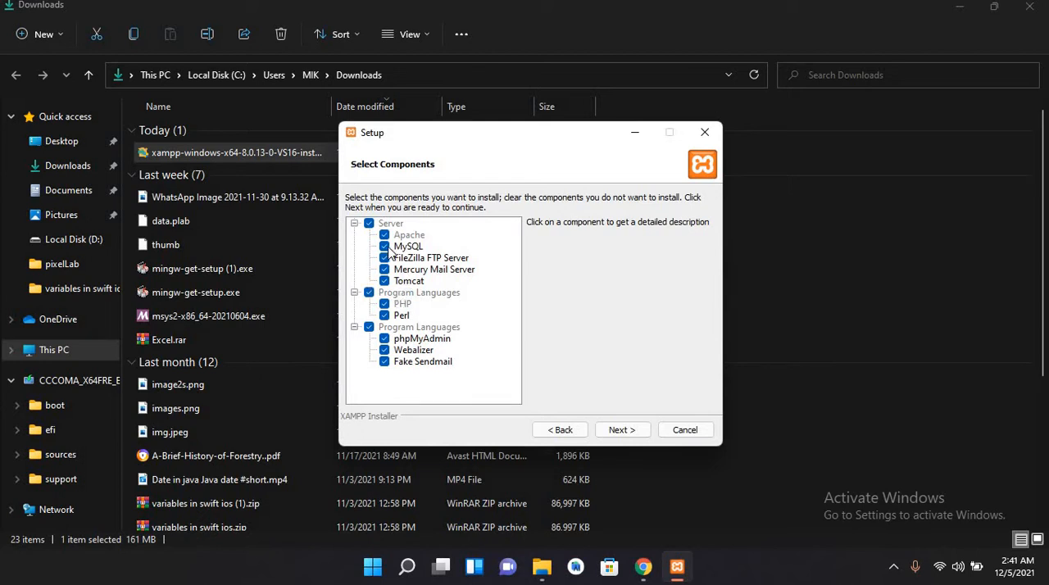
pyautogui.moveTo(616, 434)
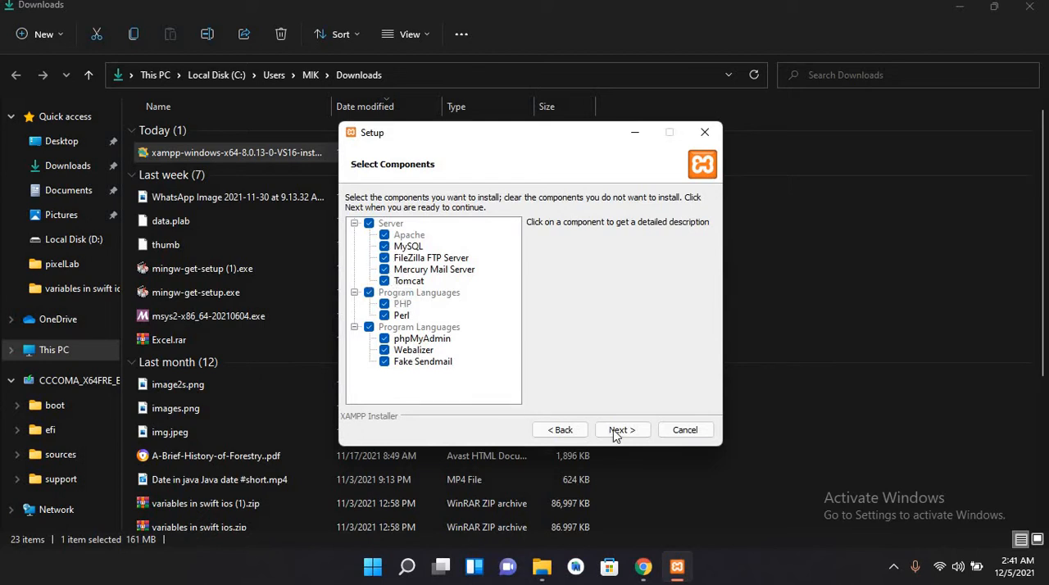
# Accept all components, keep C:\xampp as install folder and English as language
pyautogui.click(622, 430)
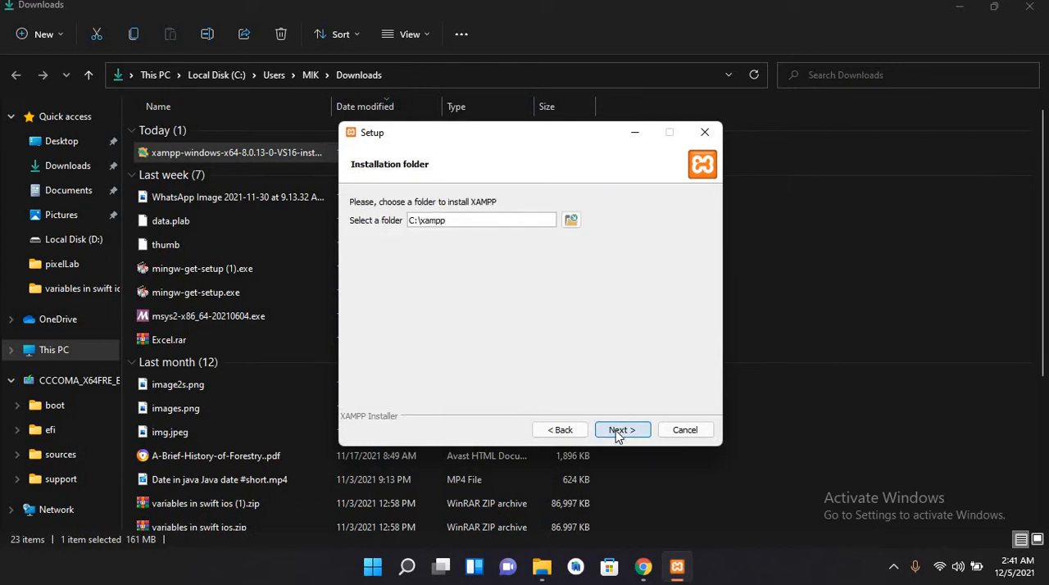
pyautogui.moveTo(505, 248)
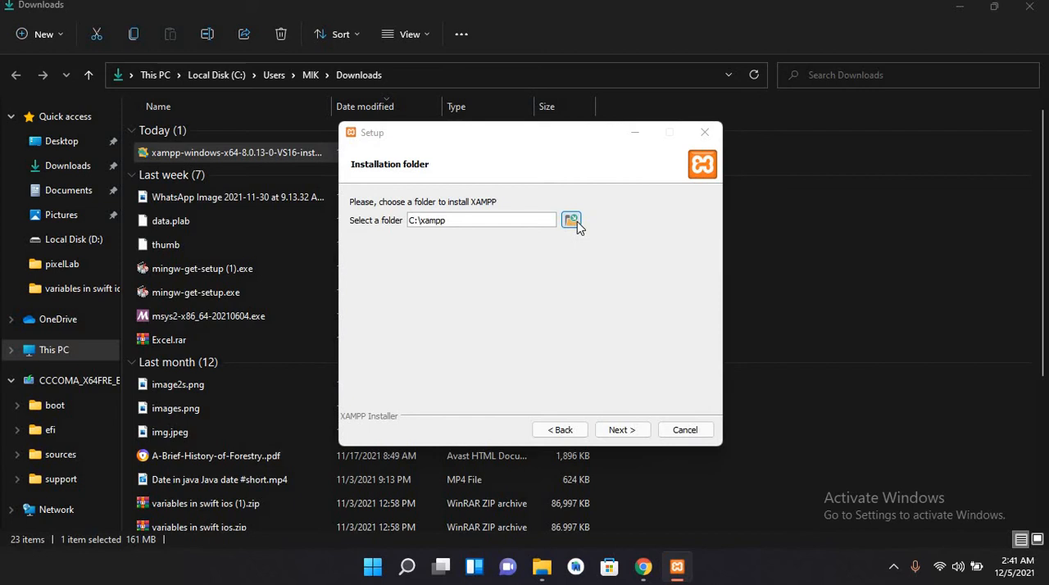
pyautogui.click(571, 220)
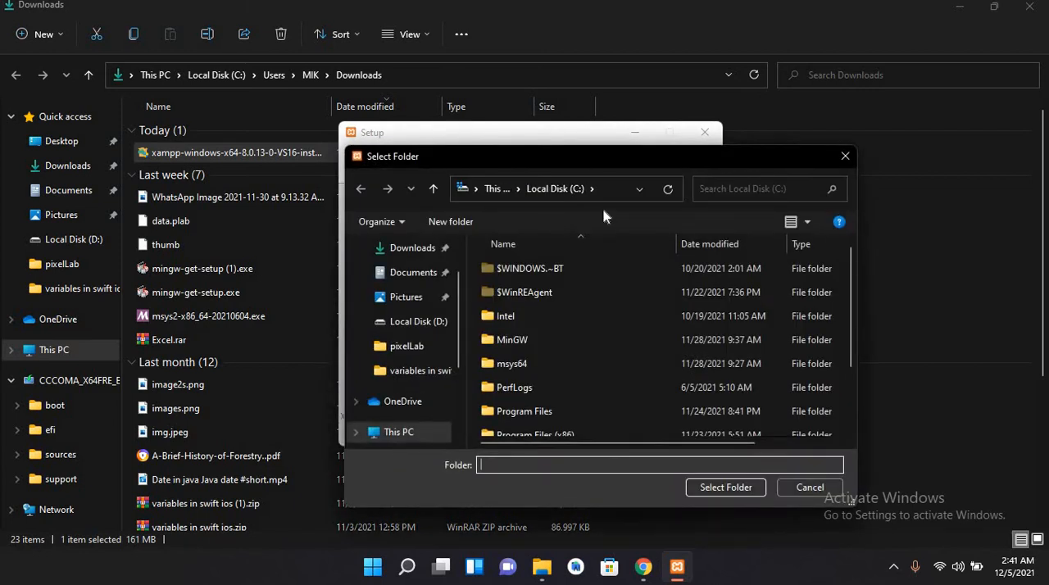
pyautogui.click(810, 487)
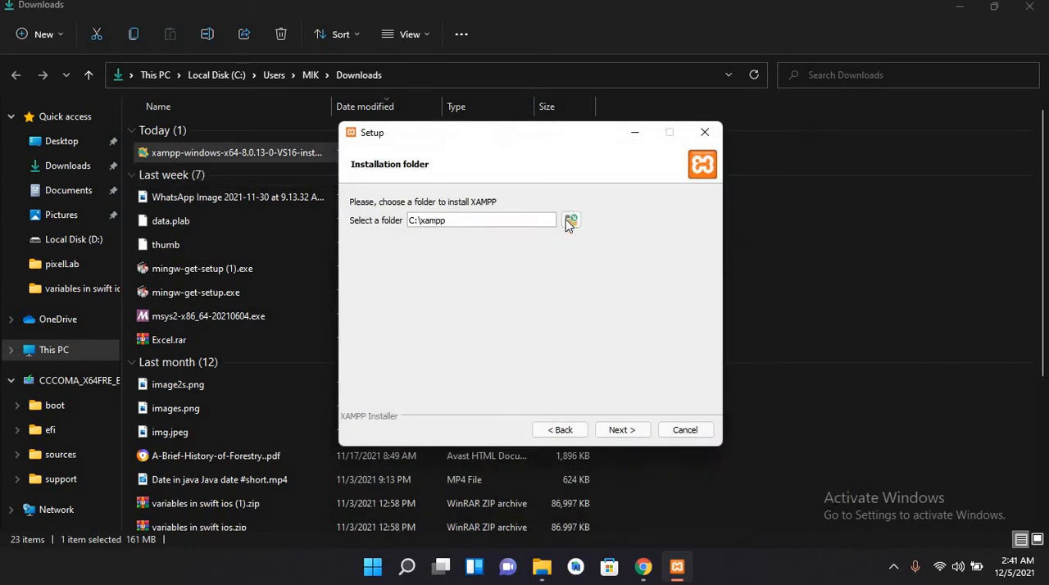
pyautogui.moveTo(485, 293)
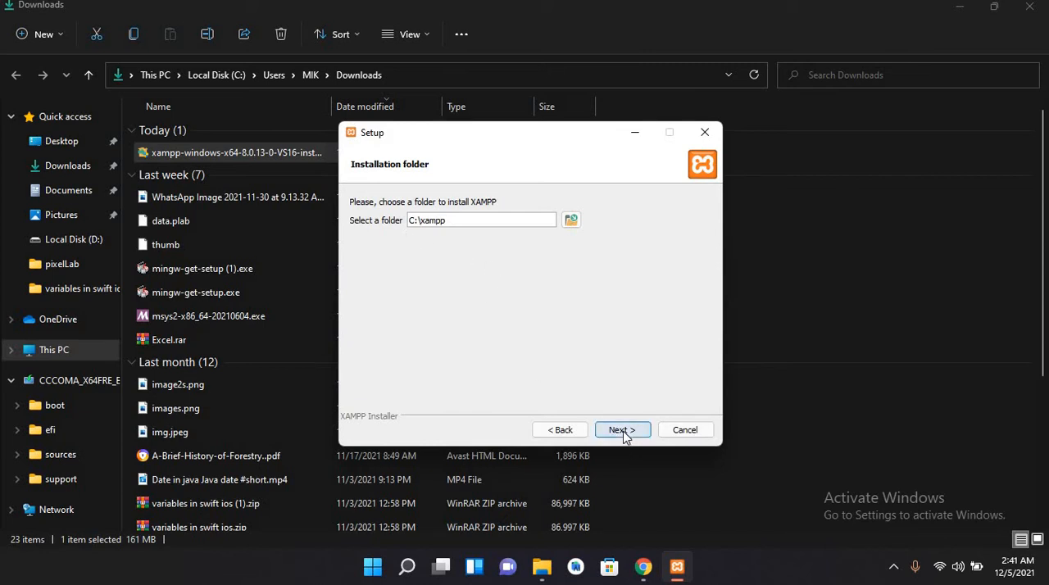
pyautogui.click(622, 430)
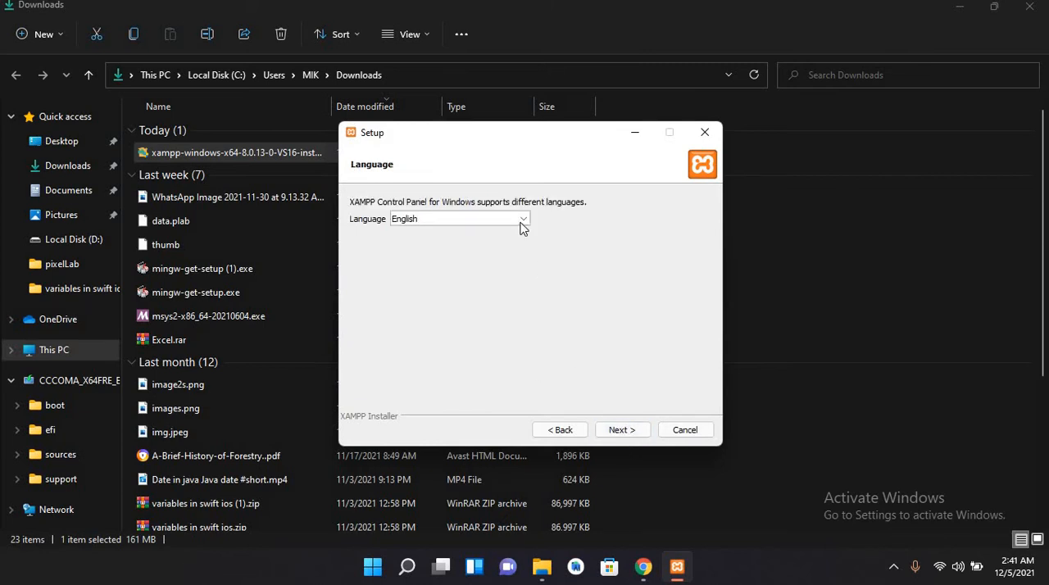
pyautogui.click(523, 218)
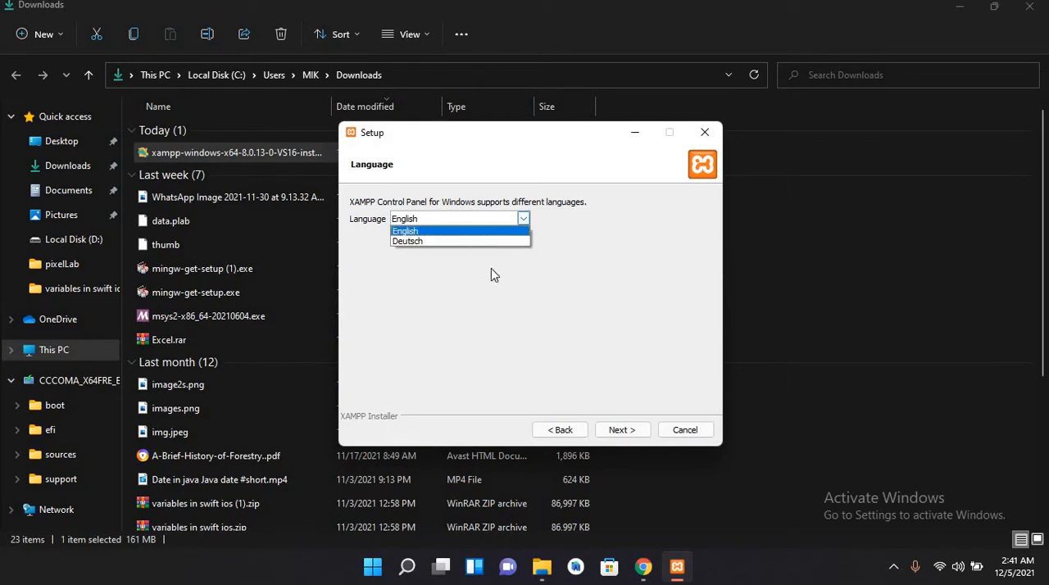
pyautogui.click(405, 230)
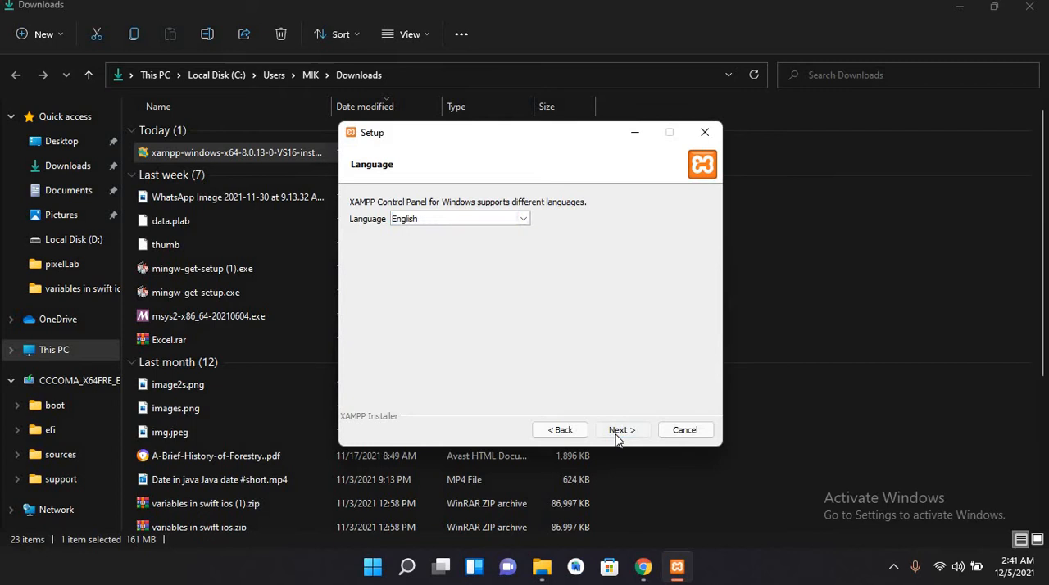
pyautogui.click(622, 429)
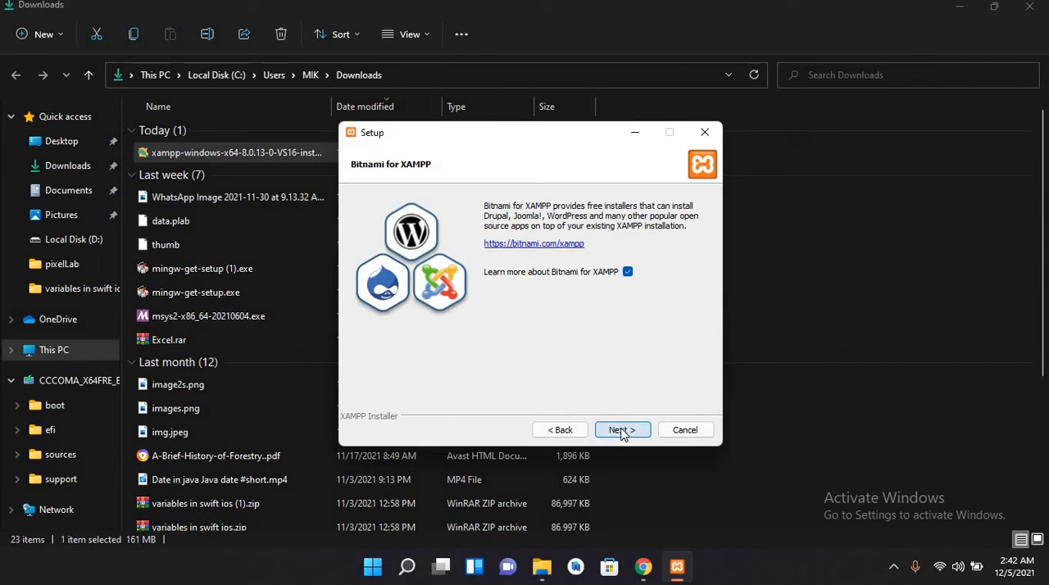
# Start the installation past the Bitnami page and close the Bitnami site window
pyautogui.click(621, 430)
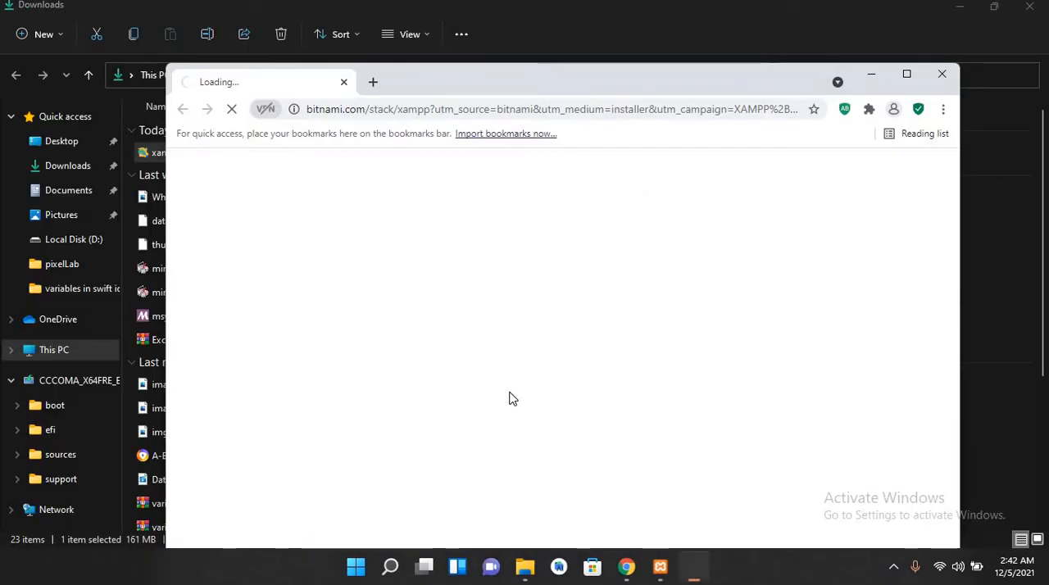
pyautogui.moveTo(942, 74)
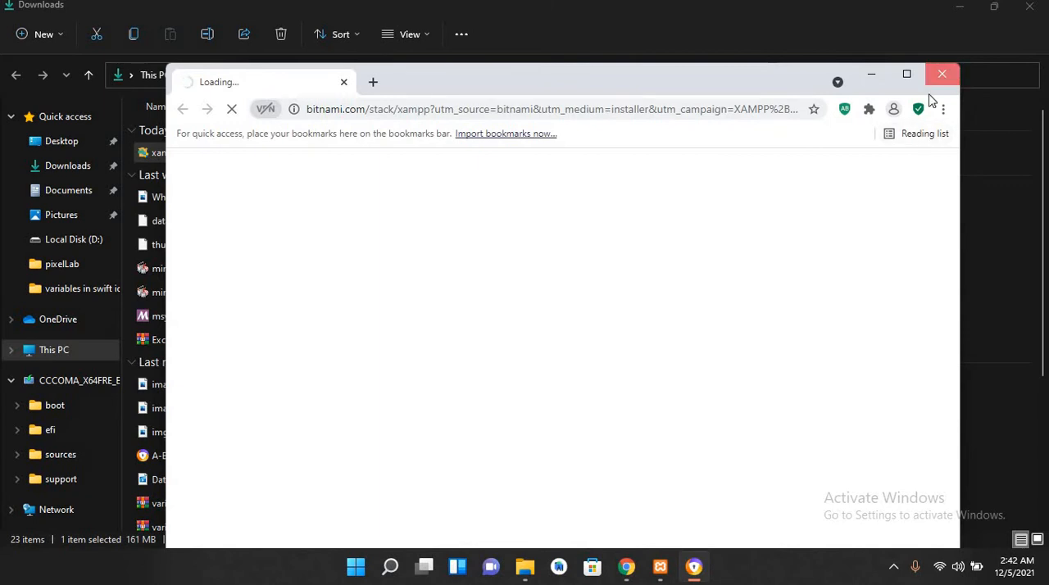
pyautogui.click(942, 73)
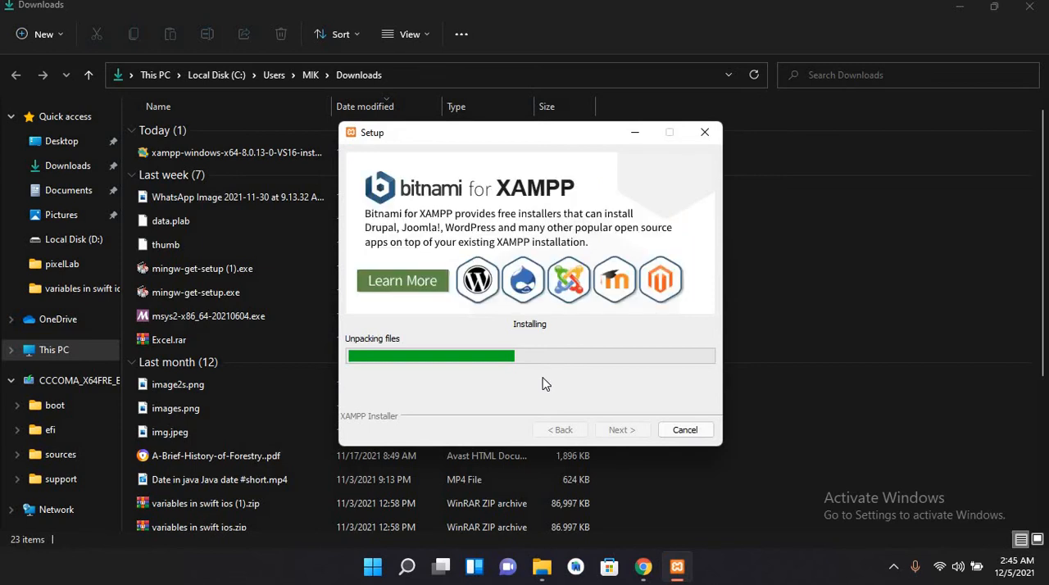
pyautogui.moveTo(562, 386)
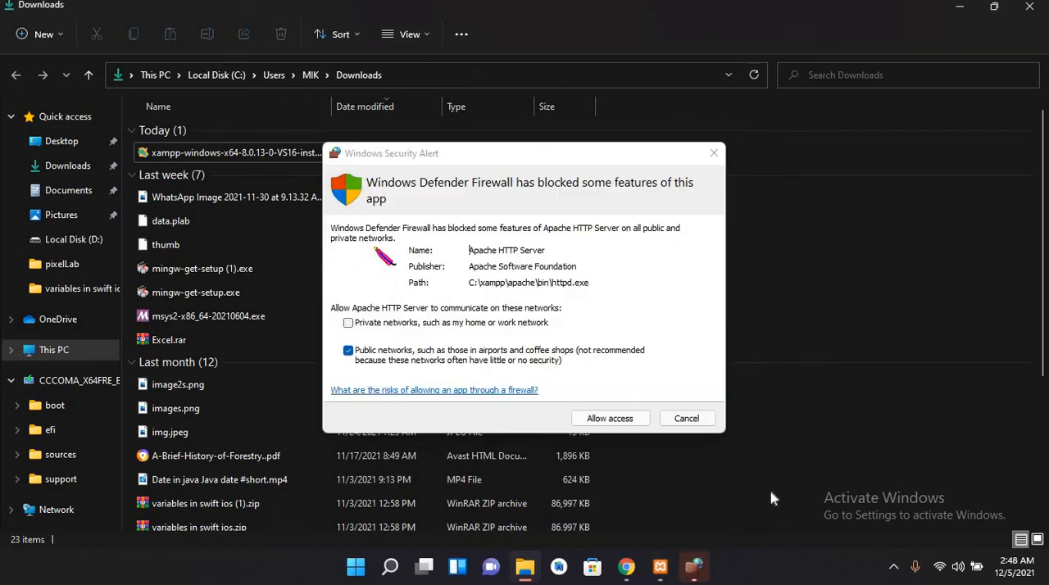
pyautogui.moveTo(553, 341)
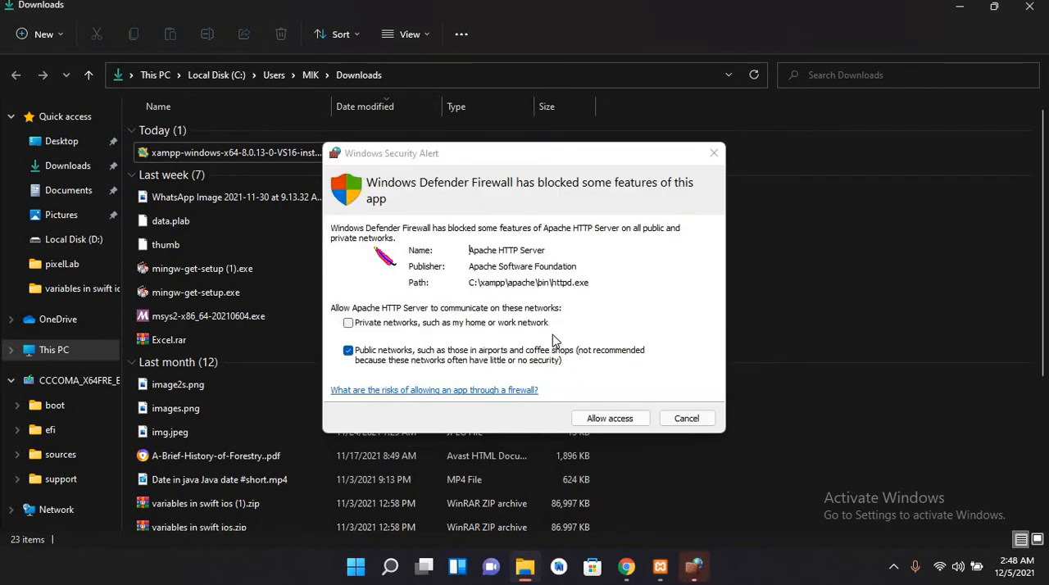
pyautogui.moveTo(555, 380)
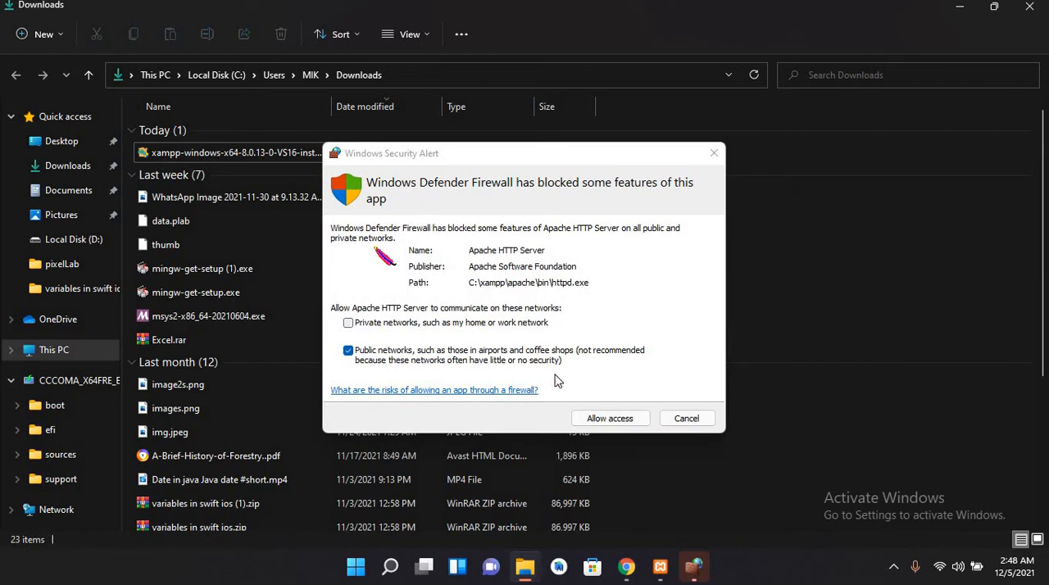
pyautogui.moveTo(607, 449)
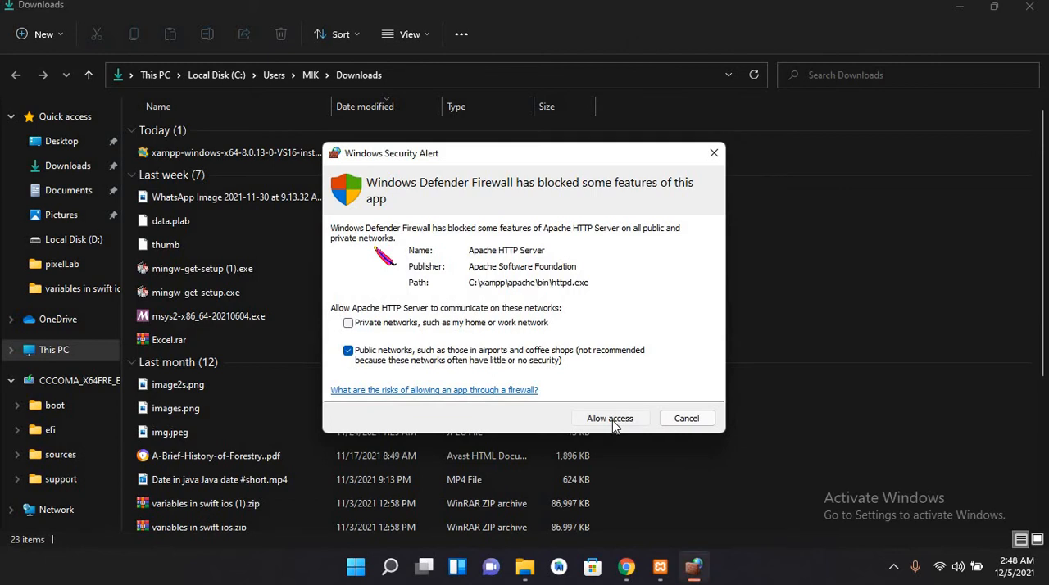
# Allow Apache HTTP Server access in the Windows Security Alert
pyautogui.click(610, 418)
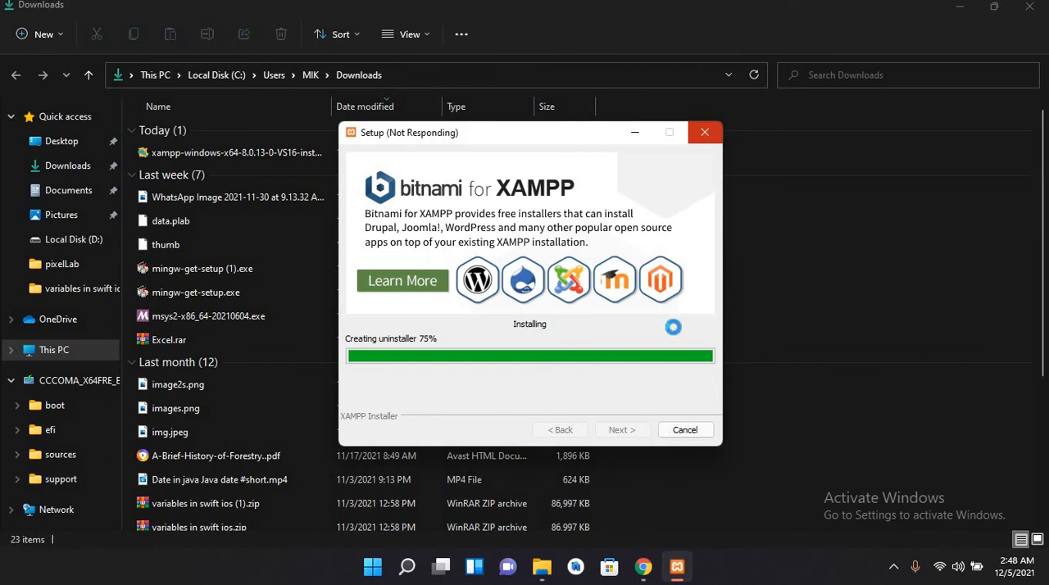
pyautogui.moveTo(594, 369)
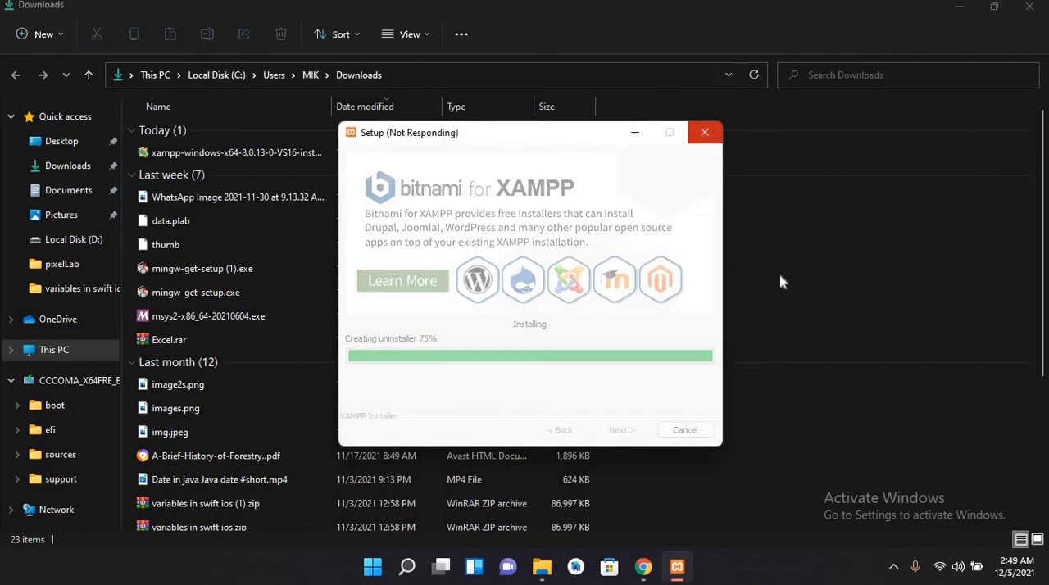
# Finish the installation with 'start the Control Panel now' left checked
pyautogui.click(704, 132)
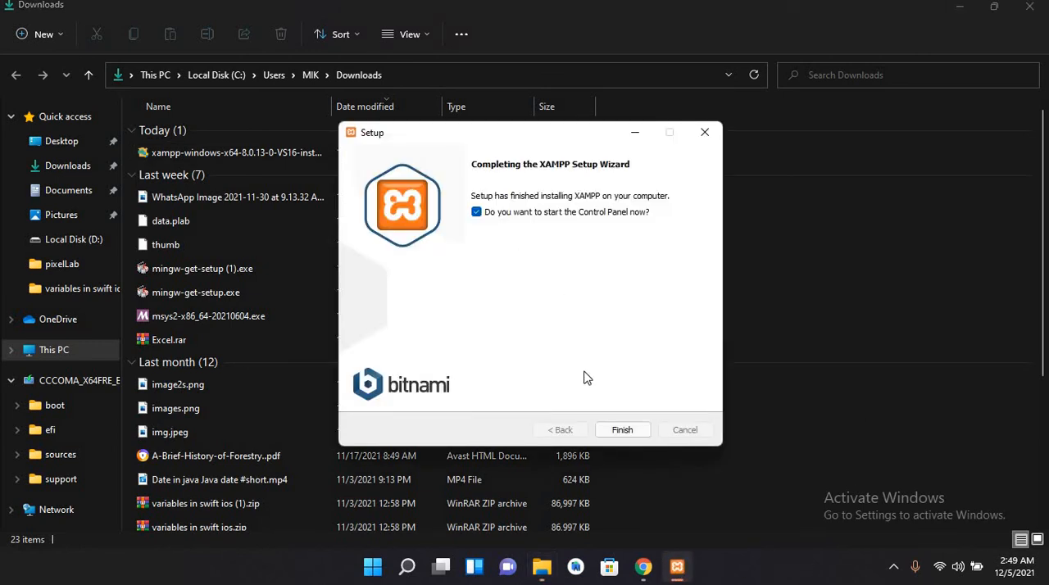
pyautogui.moveTo(595, 227)
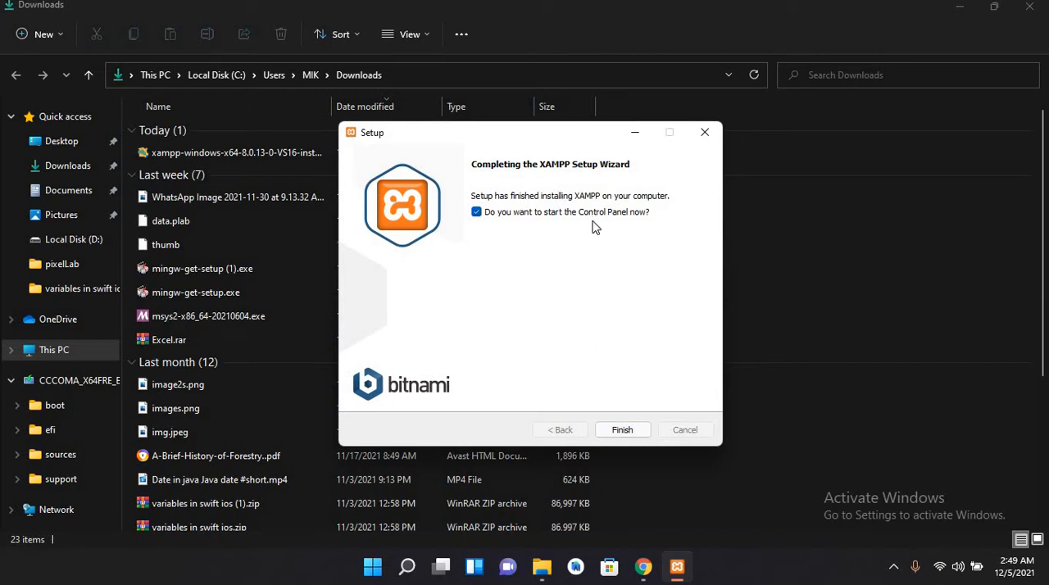
pyautogui.moveTo(609, 246)
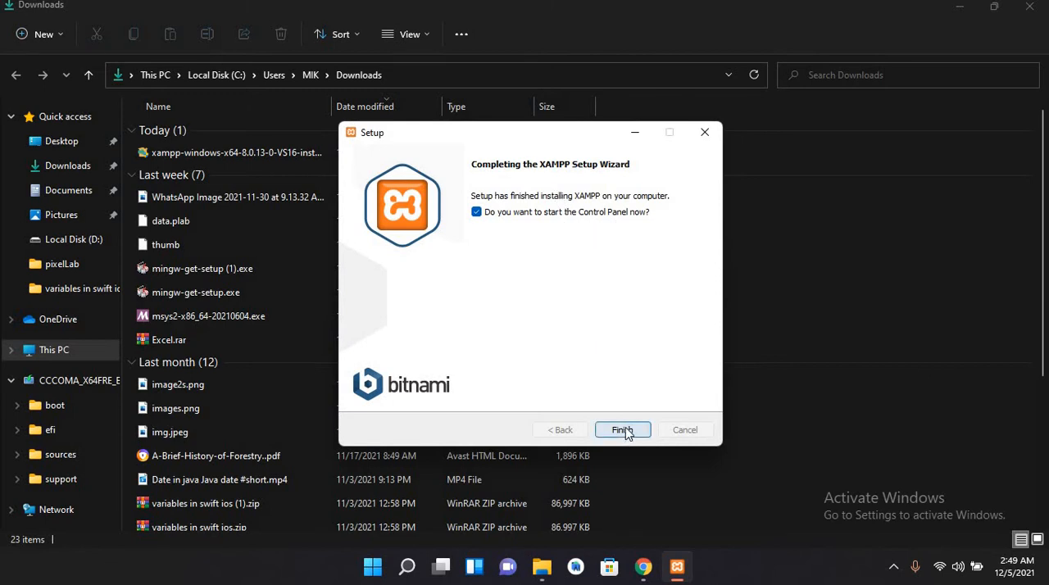
pyautogui.click(622, 430)
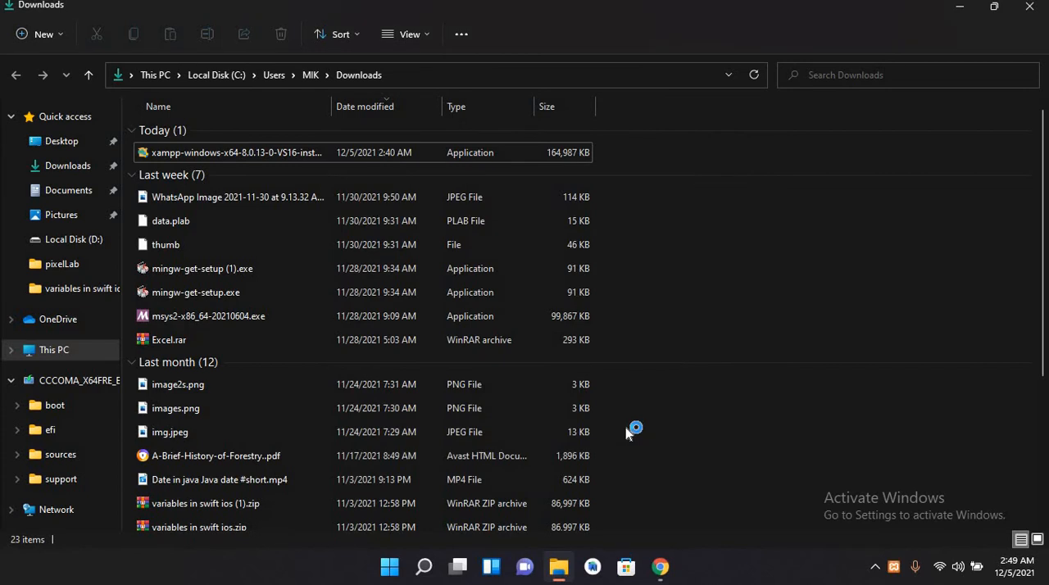
# Start Apache in XAMPP Control Panel so it runs on ports 80 and 443
pyautogui.doubleClick(236, 153)
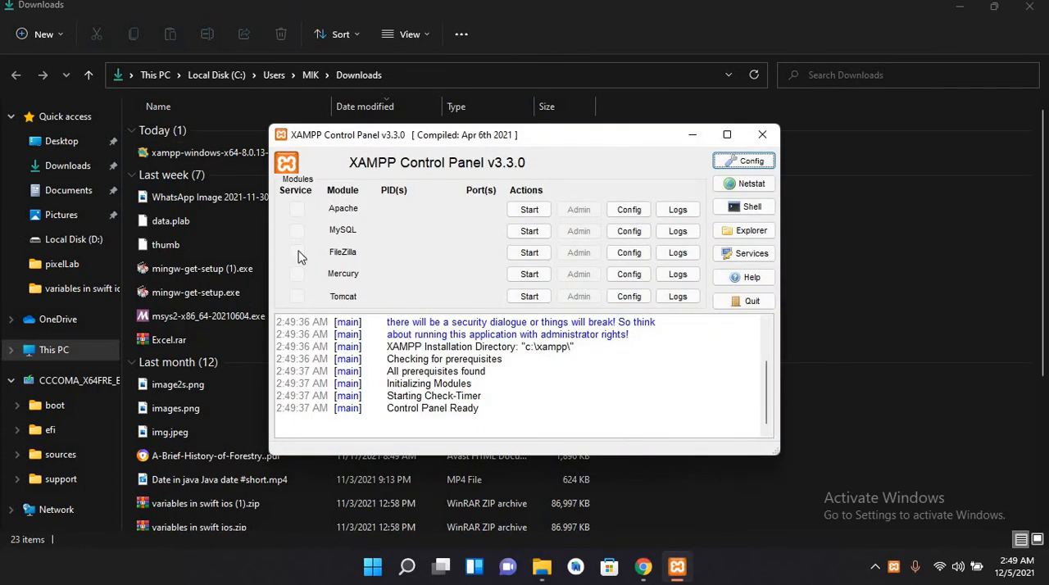
pyautogui.moveTo(414, 225)
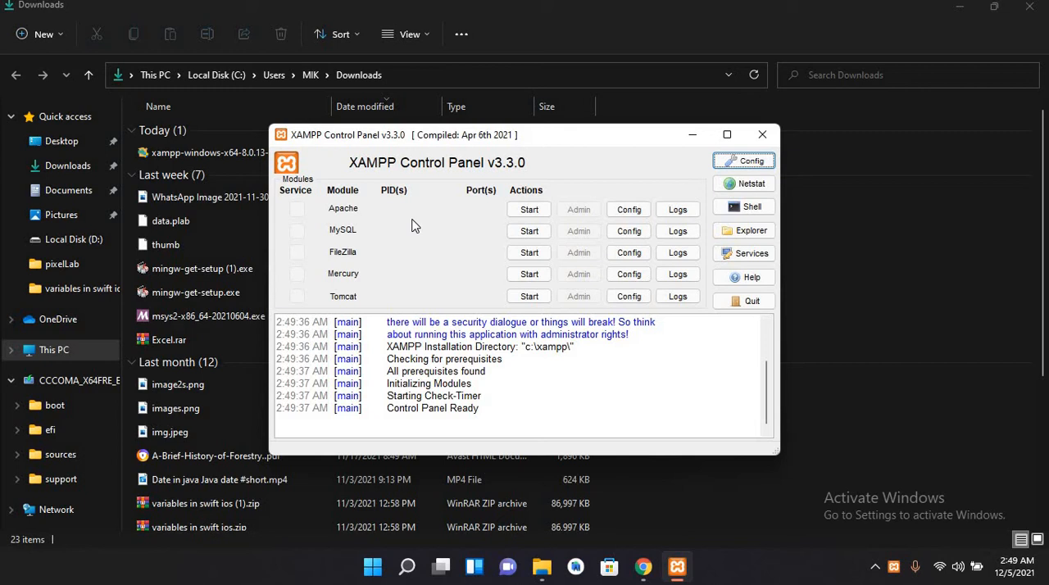
pyautogui.moveTo(528, 209)
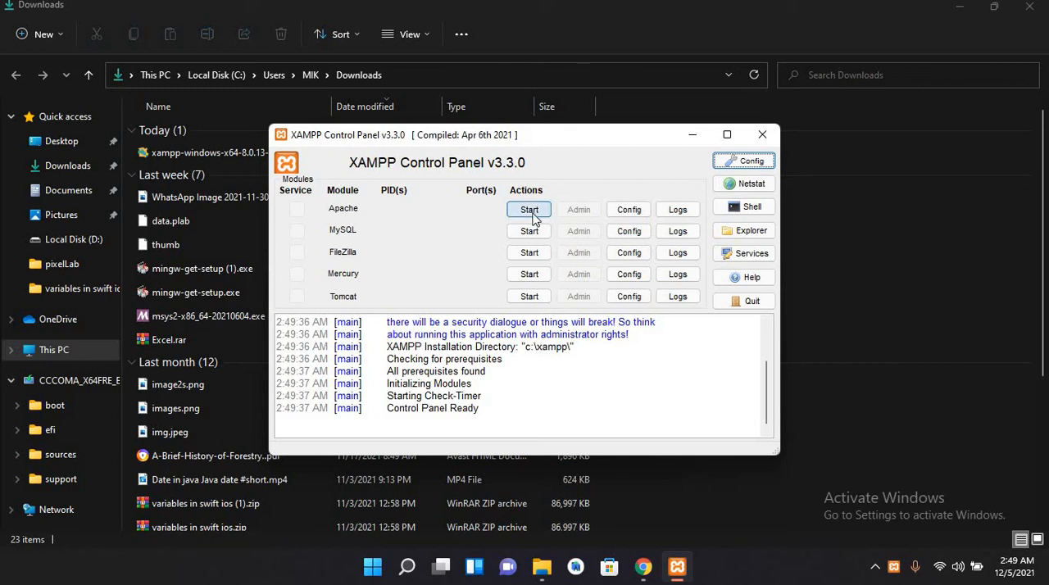
pyautogui.click(529, 209)
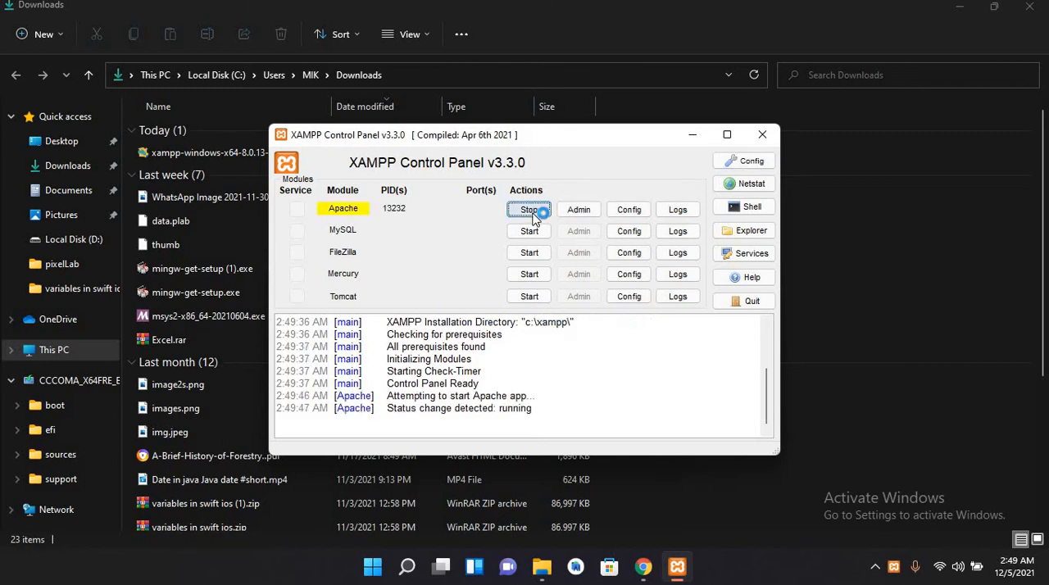
pyautogui.click(529, 208)
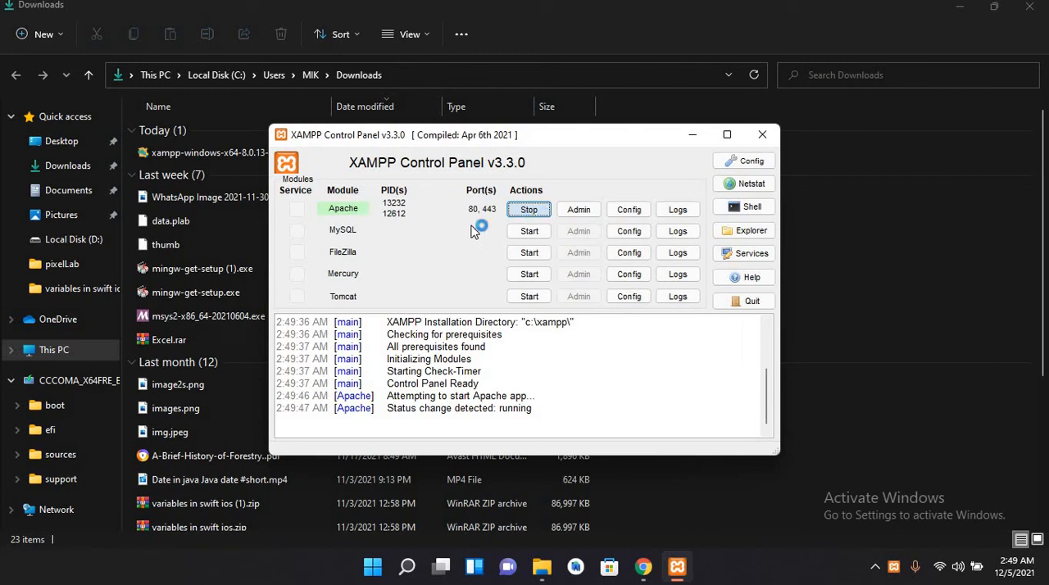
pyautogui.moveTo(465, 232)
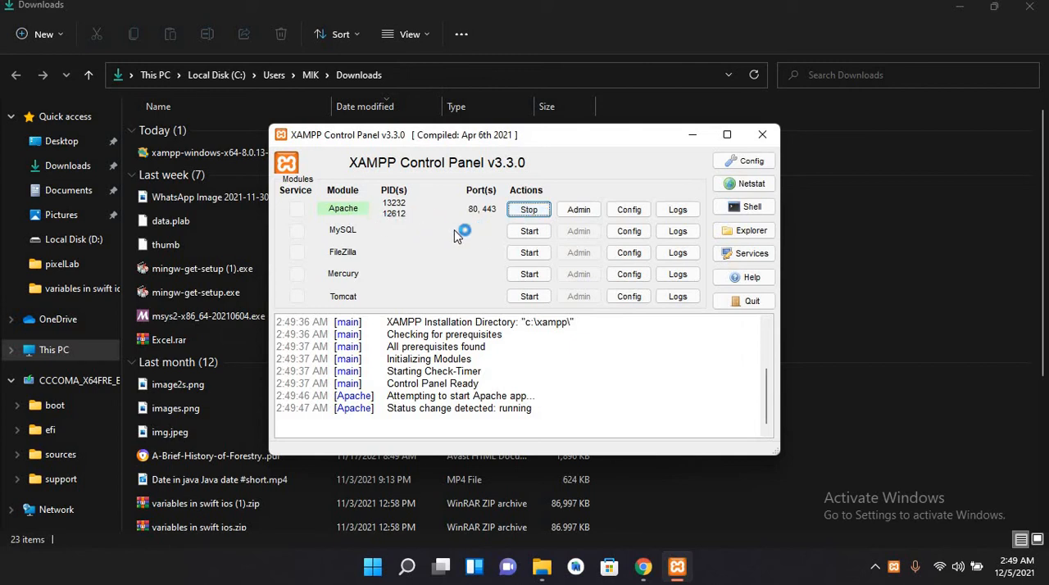
pyautogui.moveTo(477, 222)
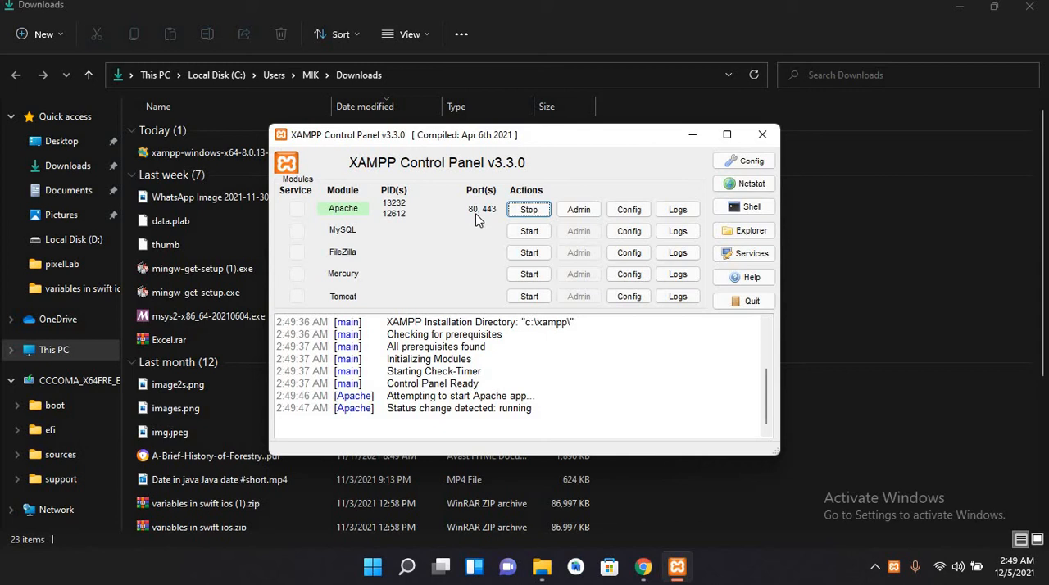
pyautogui.moveTo(339, 250)
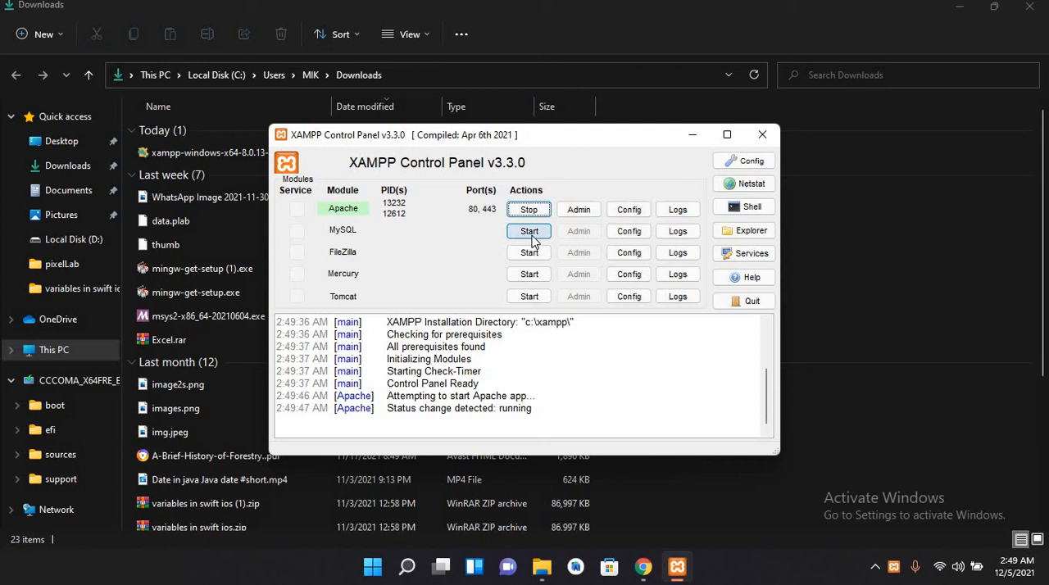
# Start MySQL on port 3306 and allow mysqld through the firewall
pyautogui.click(528, 231)
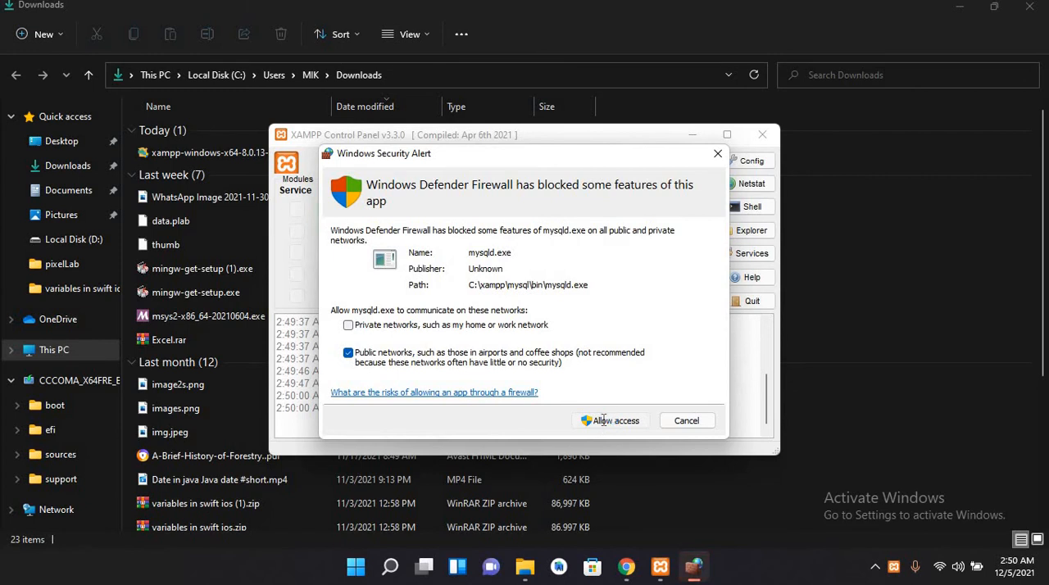
pyautogui.click(611, 420)
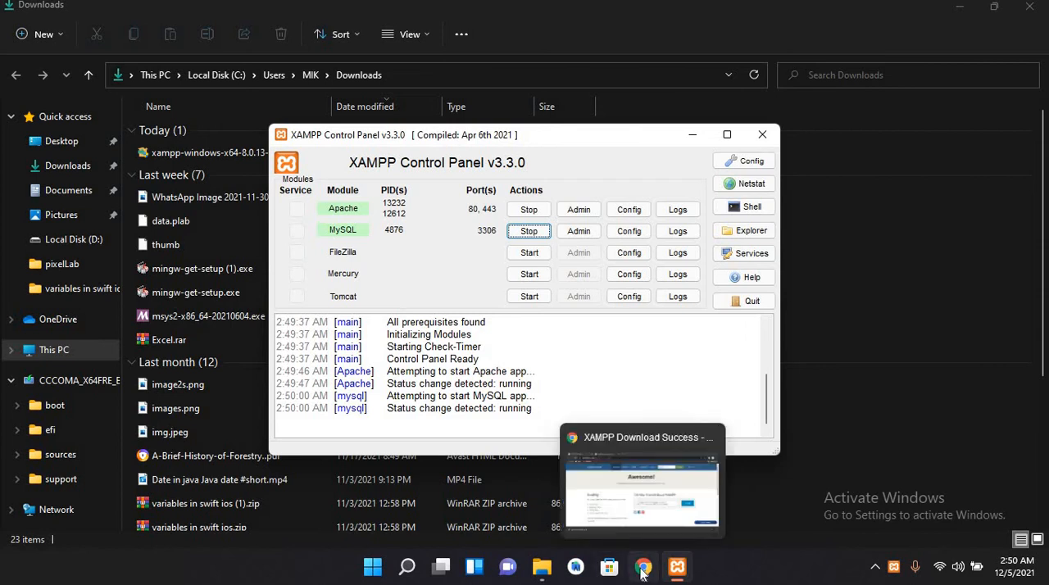
# Load localhost in a new Chrome tab to show the Welcome to XAMPP 8.0.13 dashboard
pyautogui.click(641, 479)
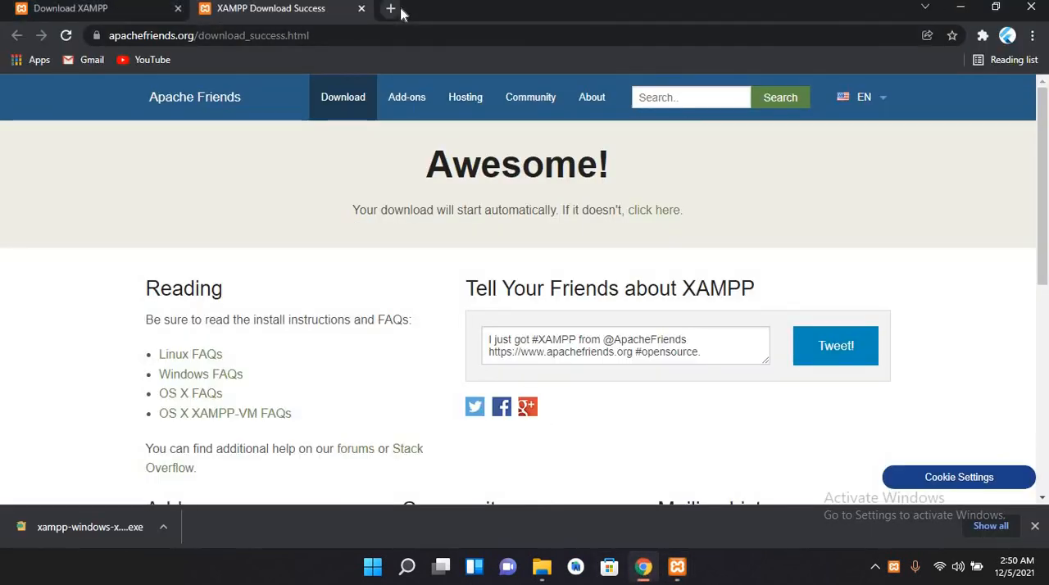
pyautogui.click(391, 8)
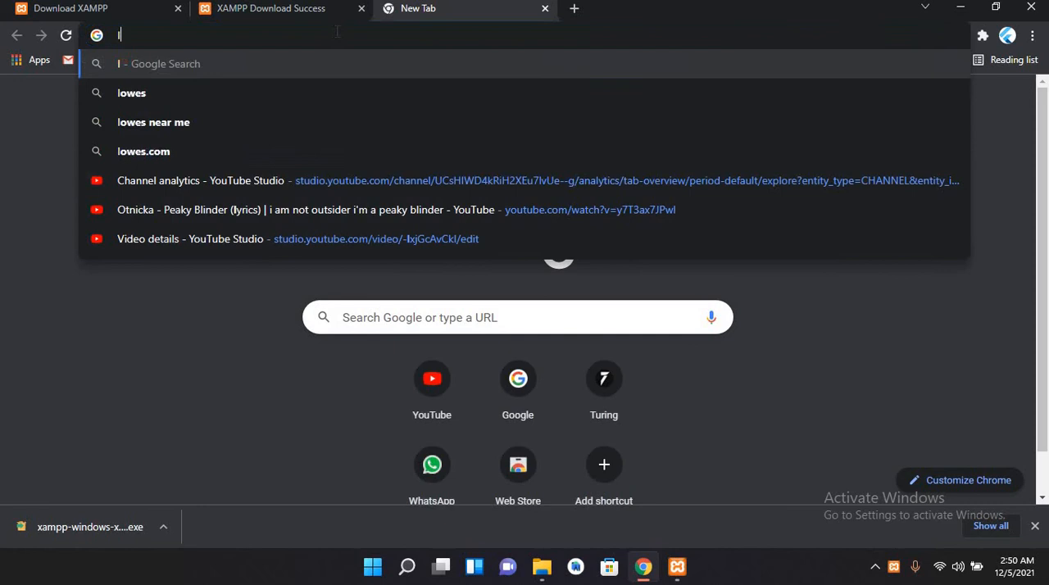
pyautogui.write('ocalhost&oq=')
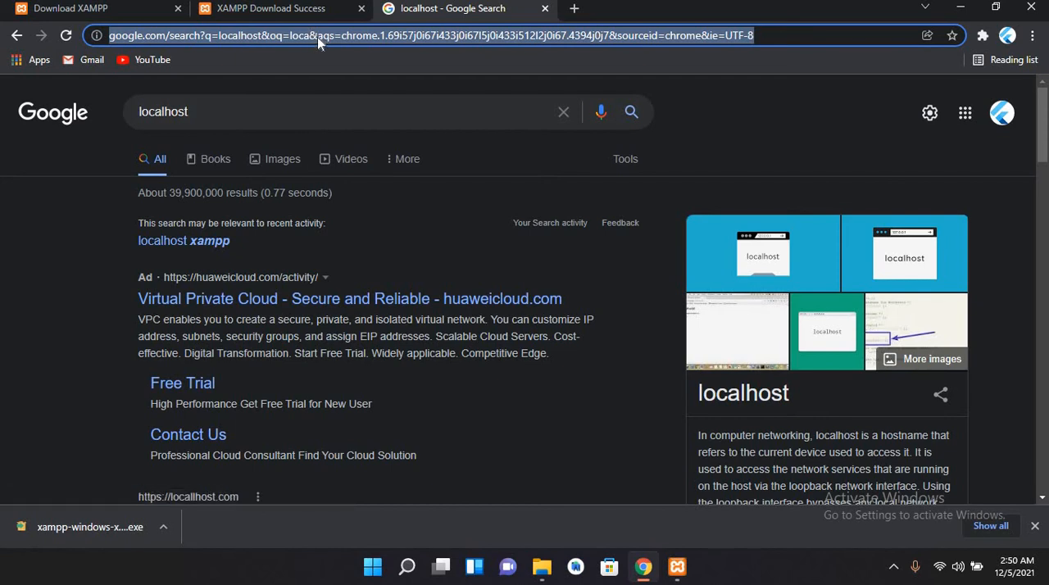
pyautogui.write('localhost/dashboard/')
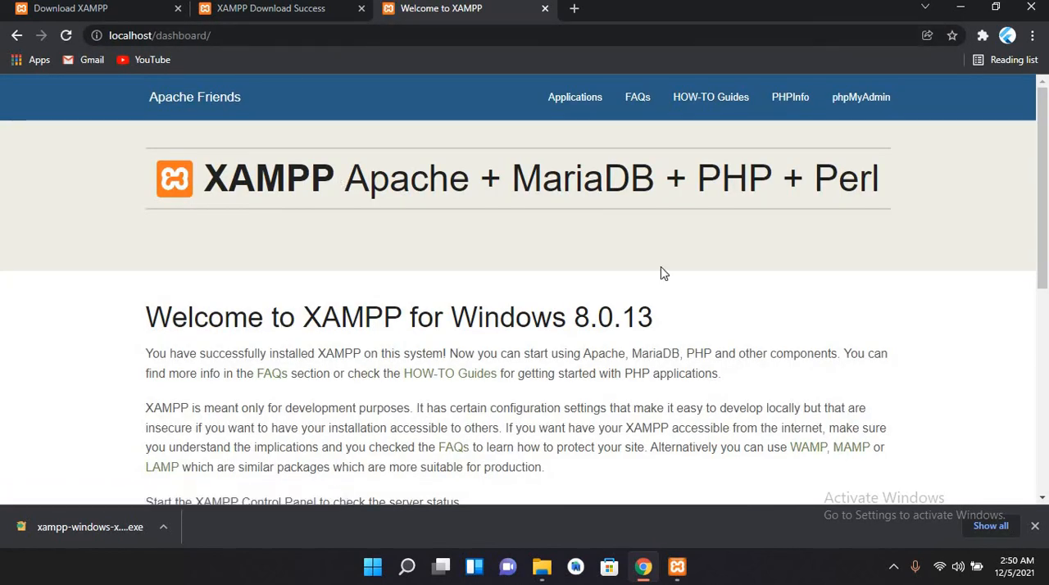
pyautogui.moveTo(864, 216)
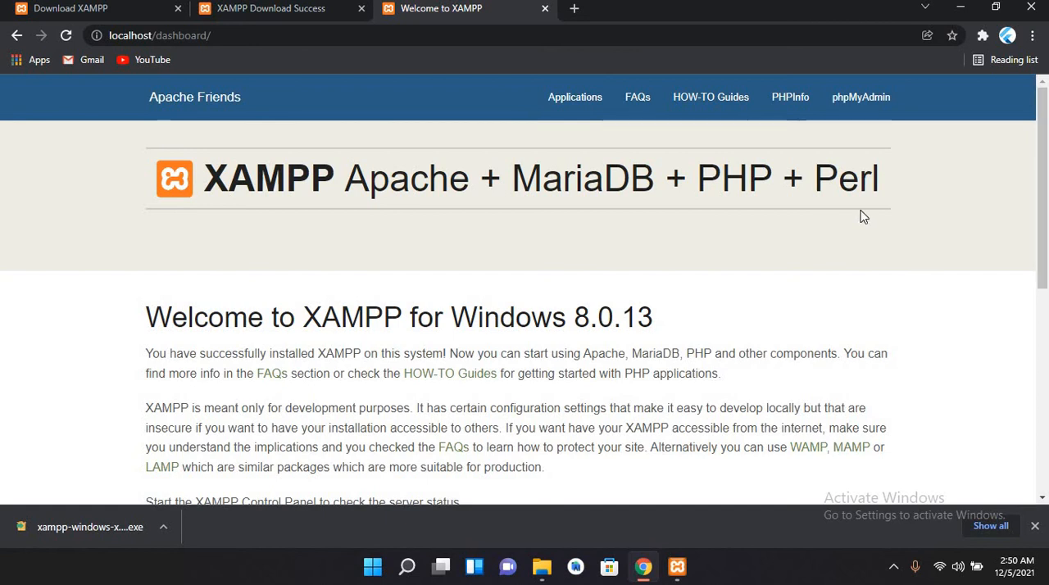
pyautogui.moveTo(799, 153)
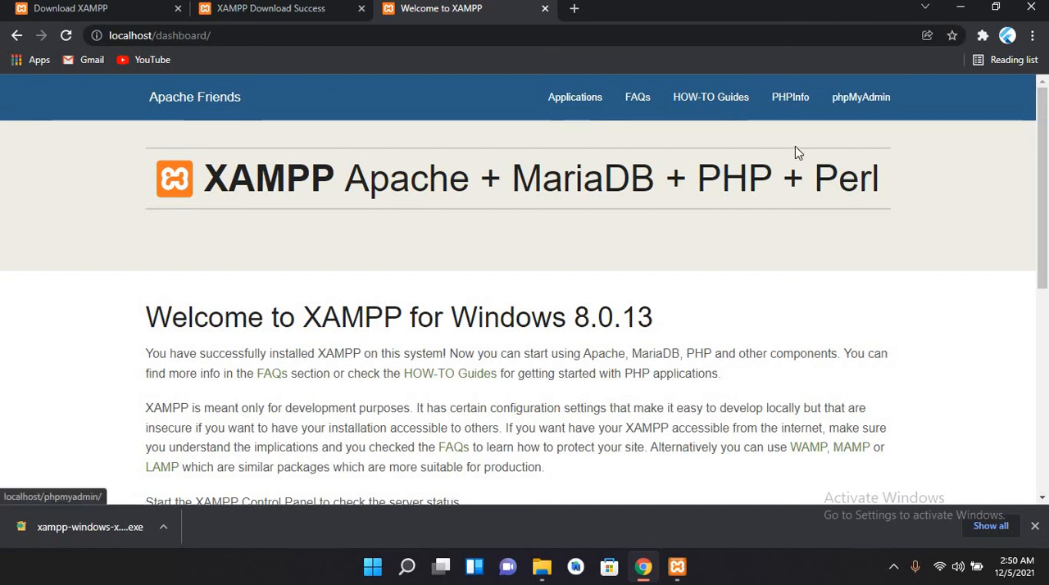
pyautogui.moveTo(860, 97)
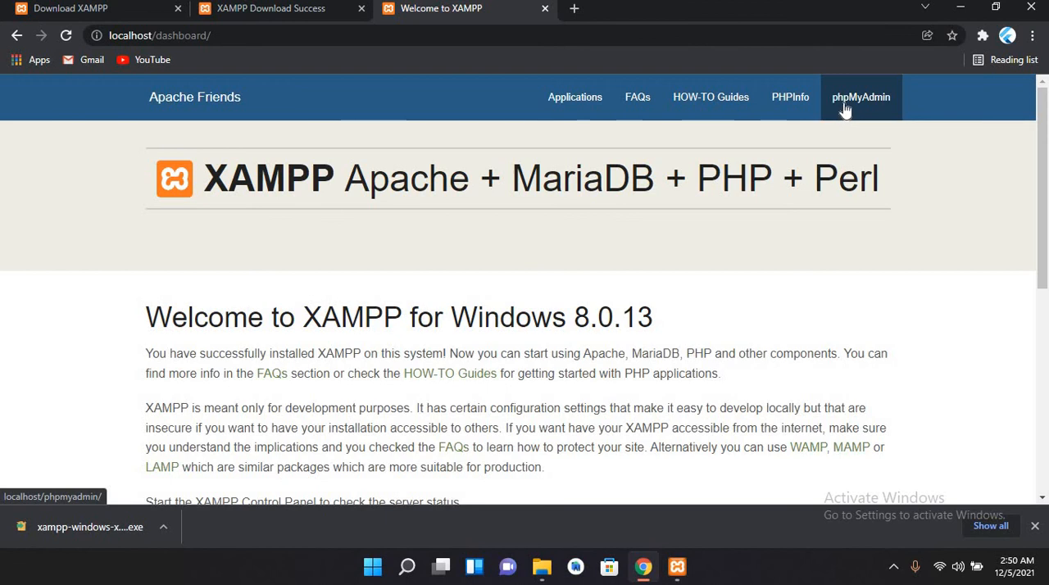
# Open phpMyAdmin from the dashboard's top navigation to see the default databases
pyautogui.click(860, 97)
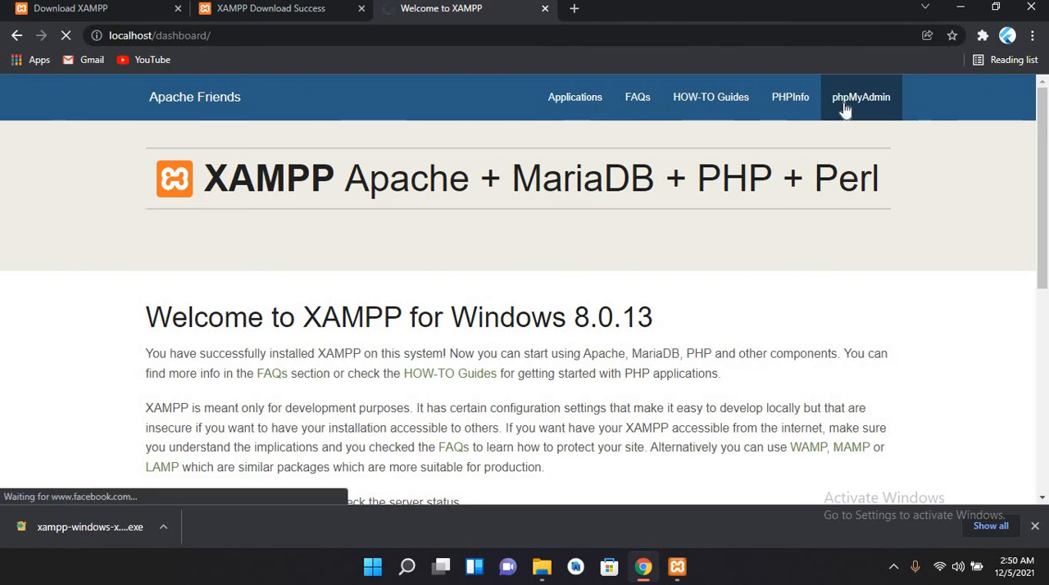
pyautogui.click(861, 96)
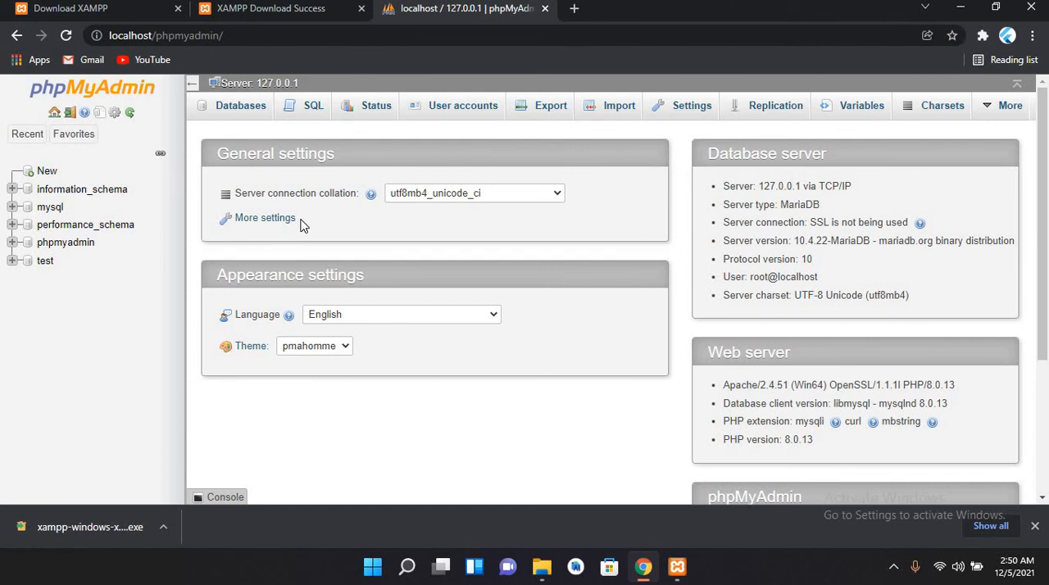
pyautogui.moveTo(139, 266)
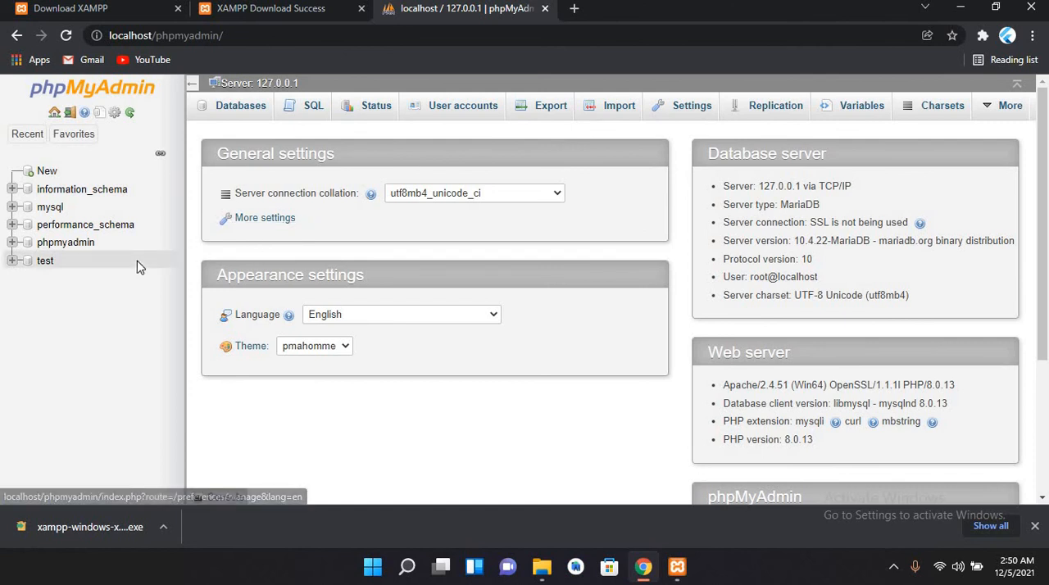